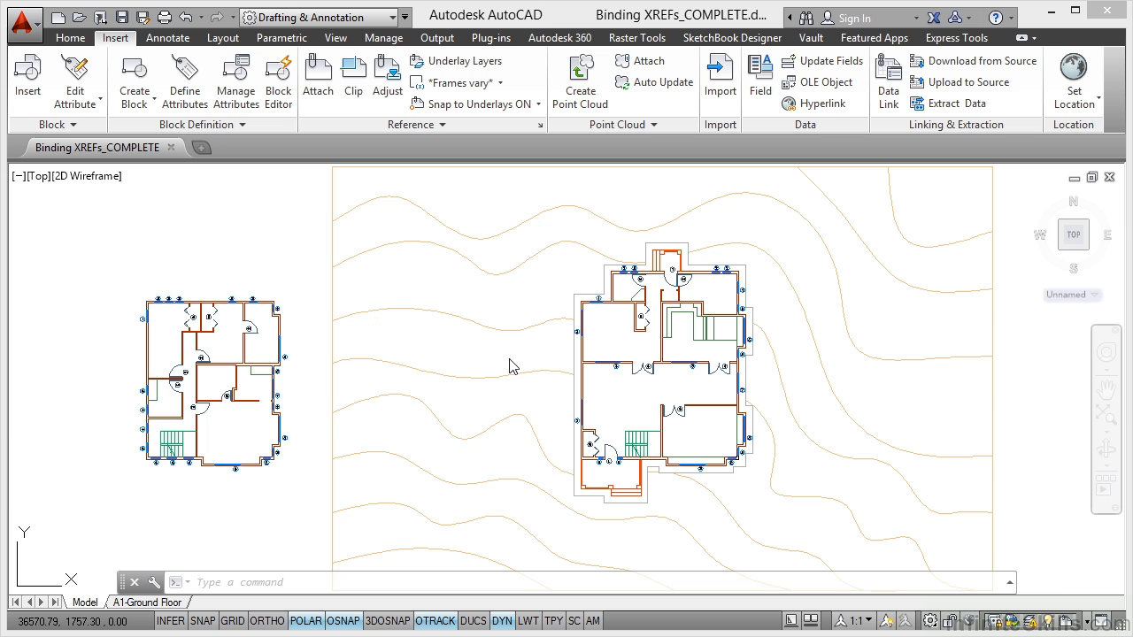
pyautogui.moveTo(527, 171)
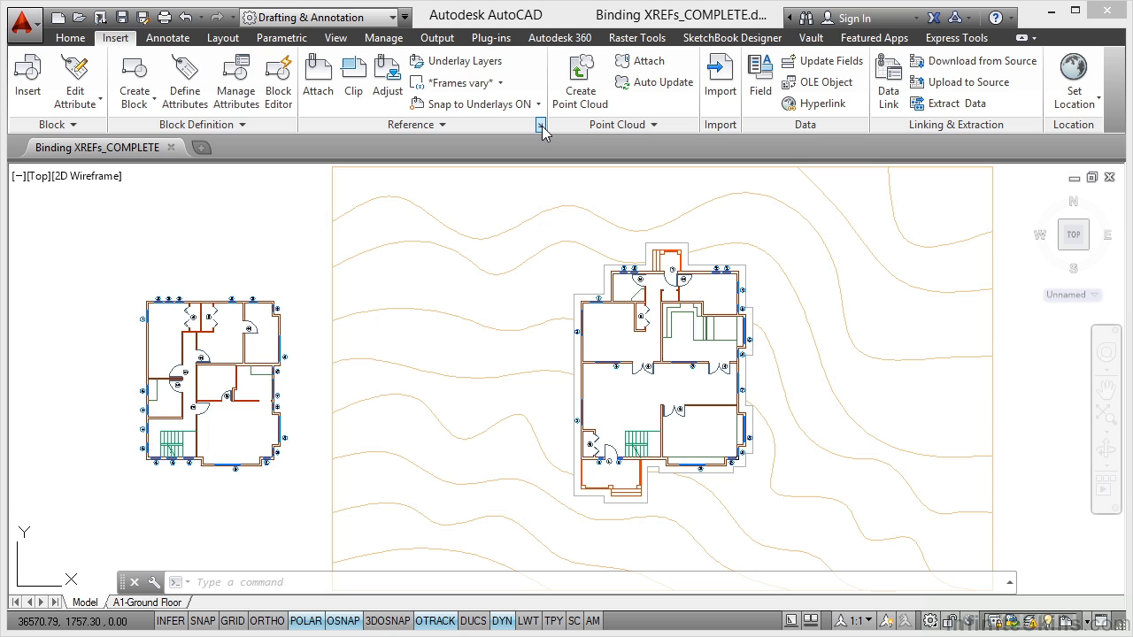
# Review the Footprint_Foundation reference and its layers in the Layer Properties Manager before binding
pyautogui.click(541, 124)
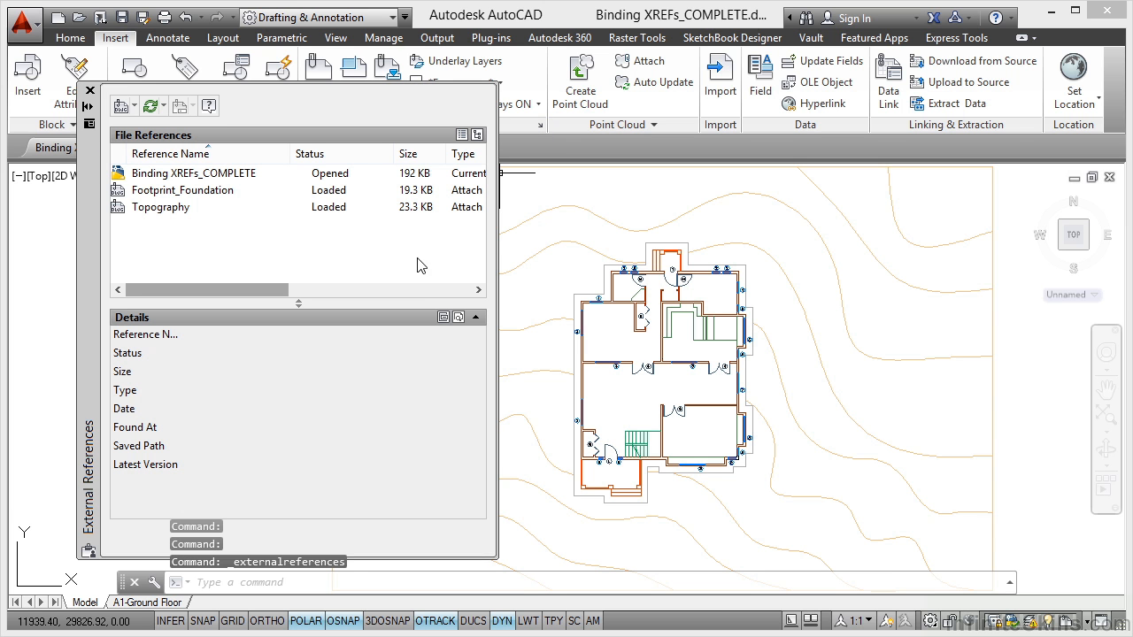
pyautogui.moveTo(149, 181)
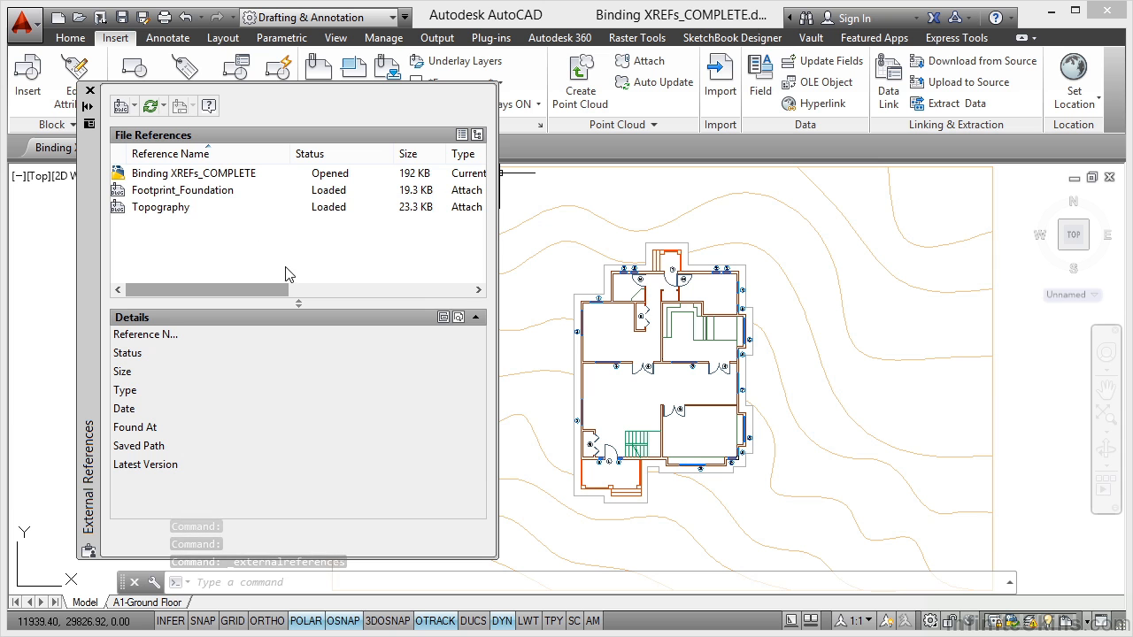
pyautogui.moveTo(198, 239)
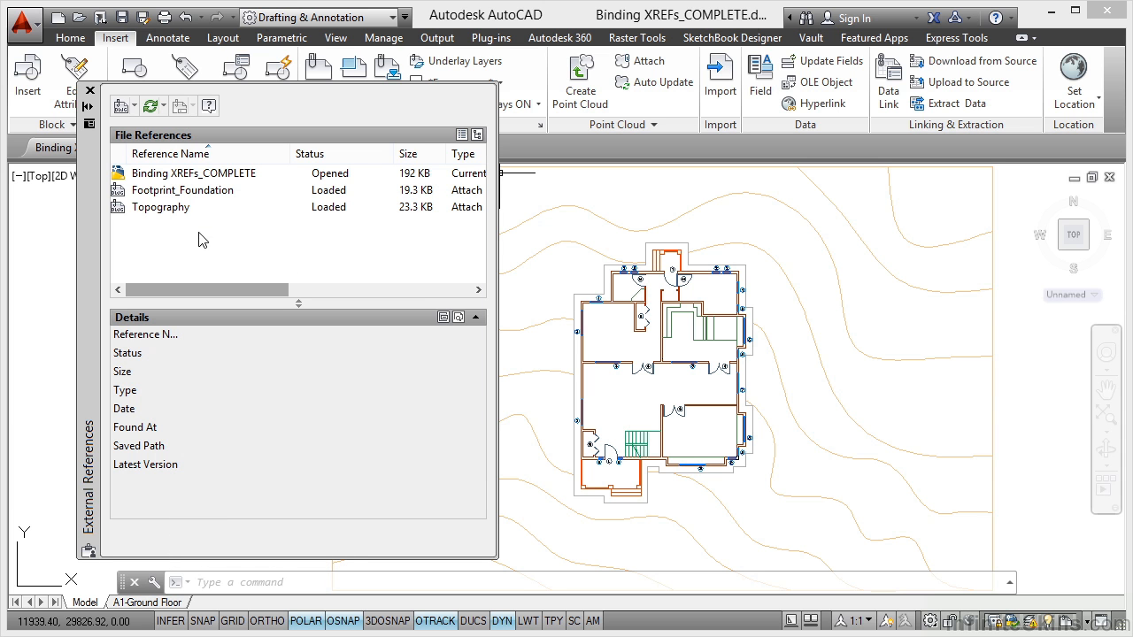
pyautogui.moveTo(223, 251)
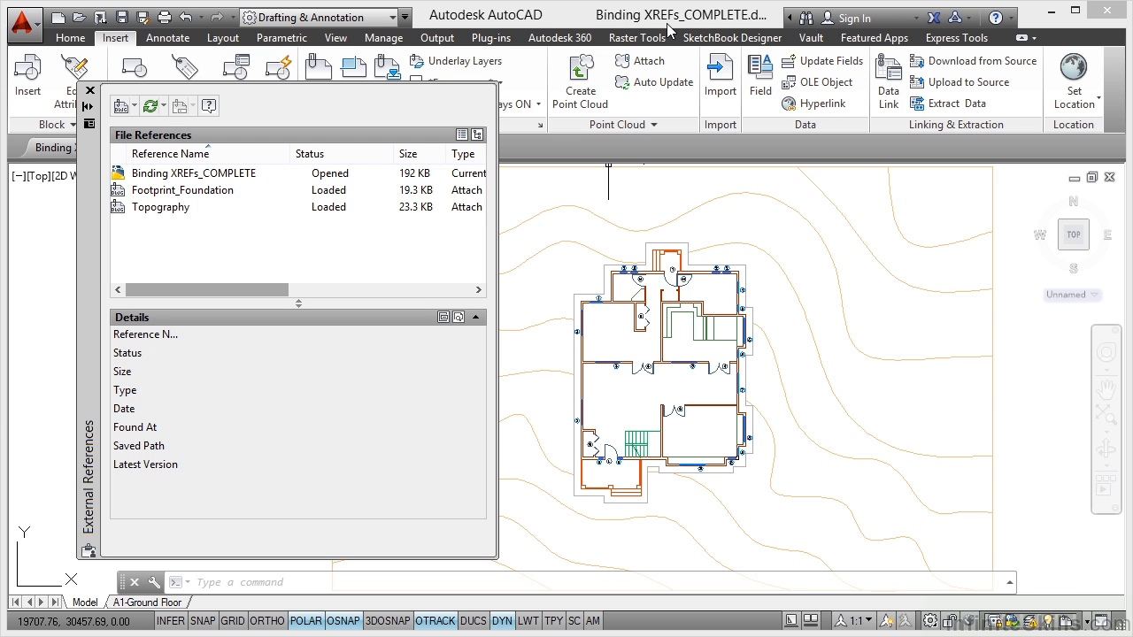
pyautogui.moveTo(555, 315)
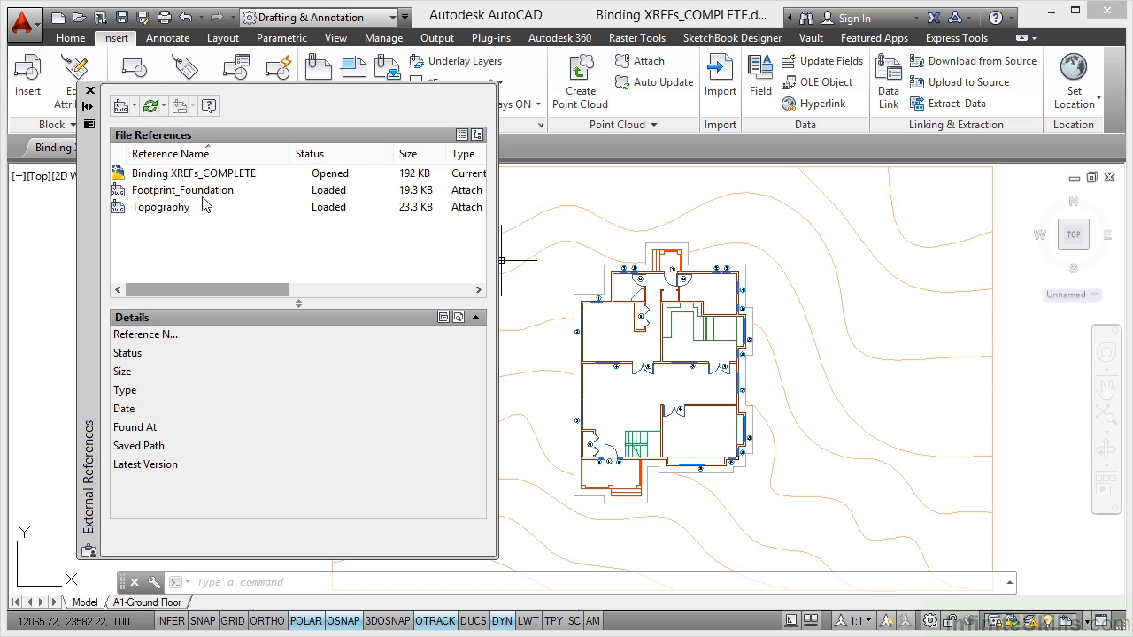
pyautogui.click(184, 189)
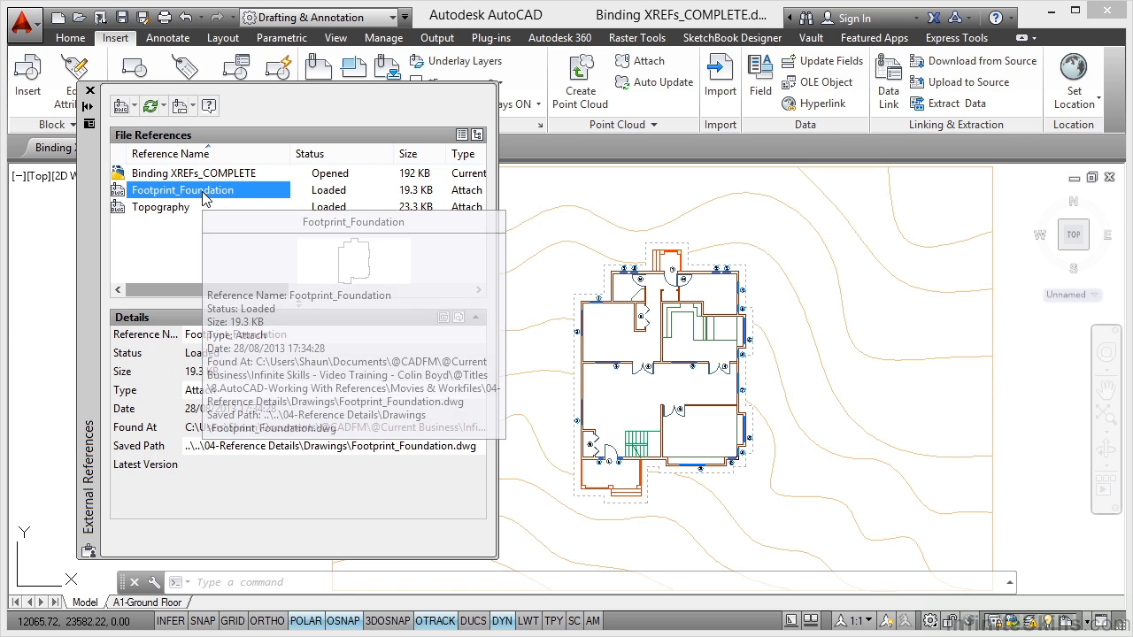
pyautogui.rightClick(184, 189)
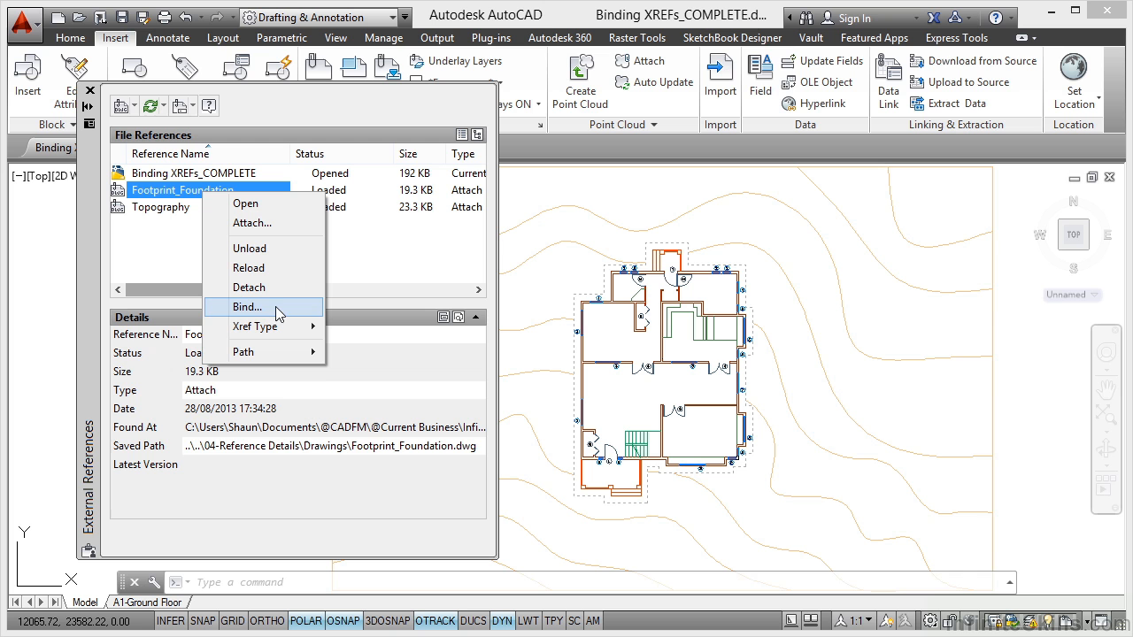
pyautogui.moveTo(538, 273)
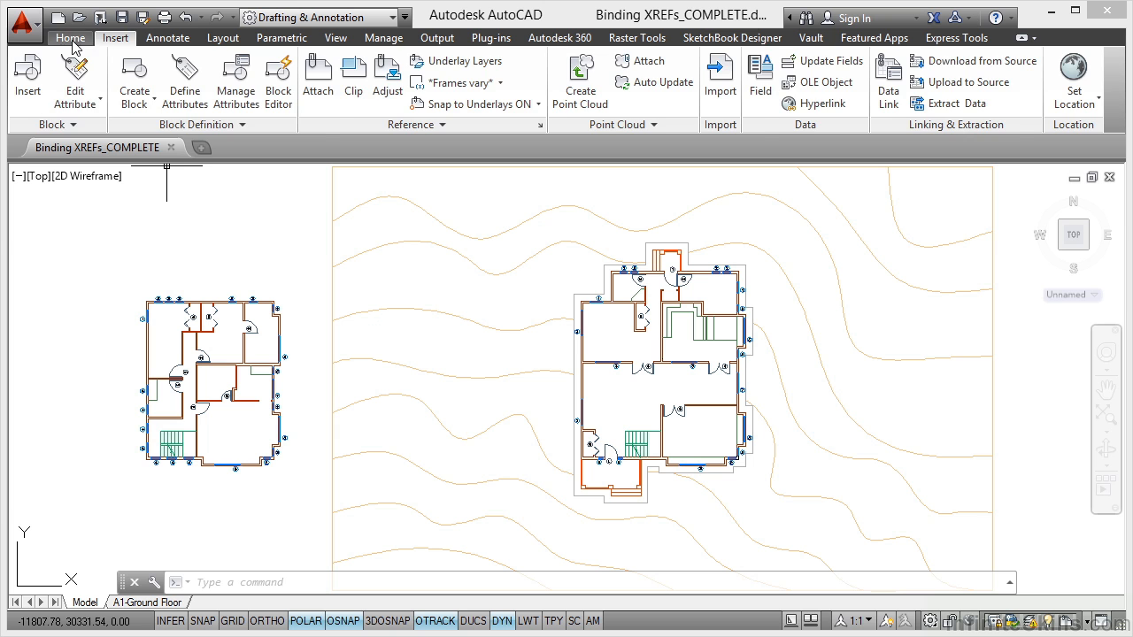
pyautogui.click(71, 39)
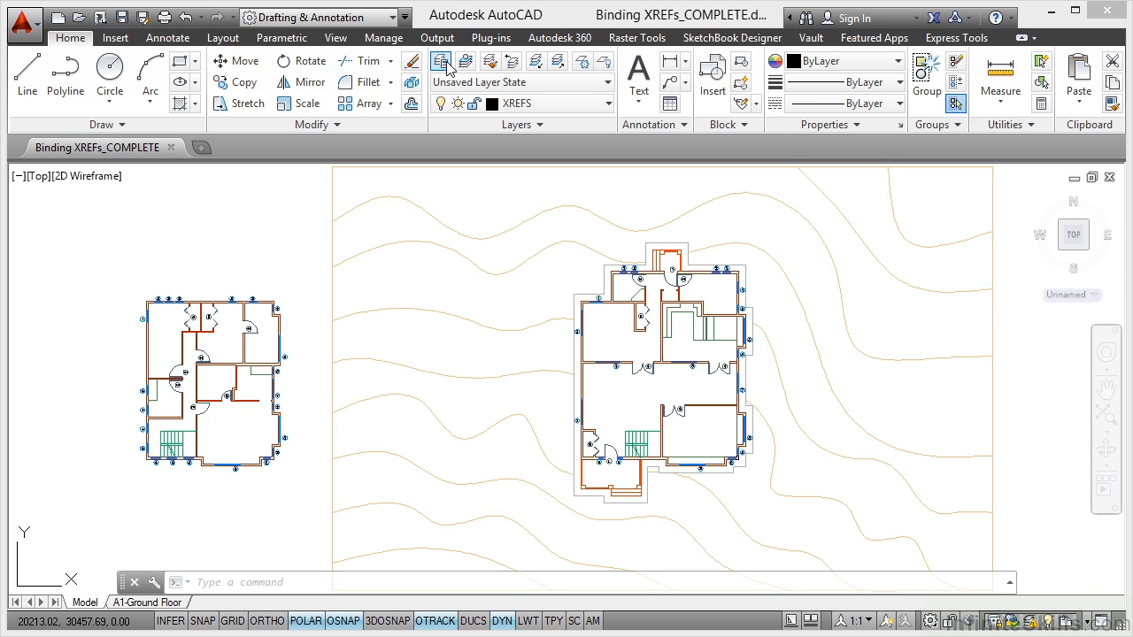
pyautogui.moveTo(510, 247)
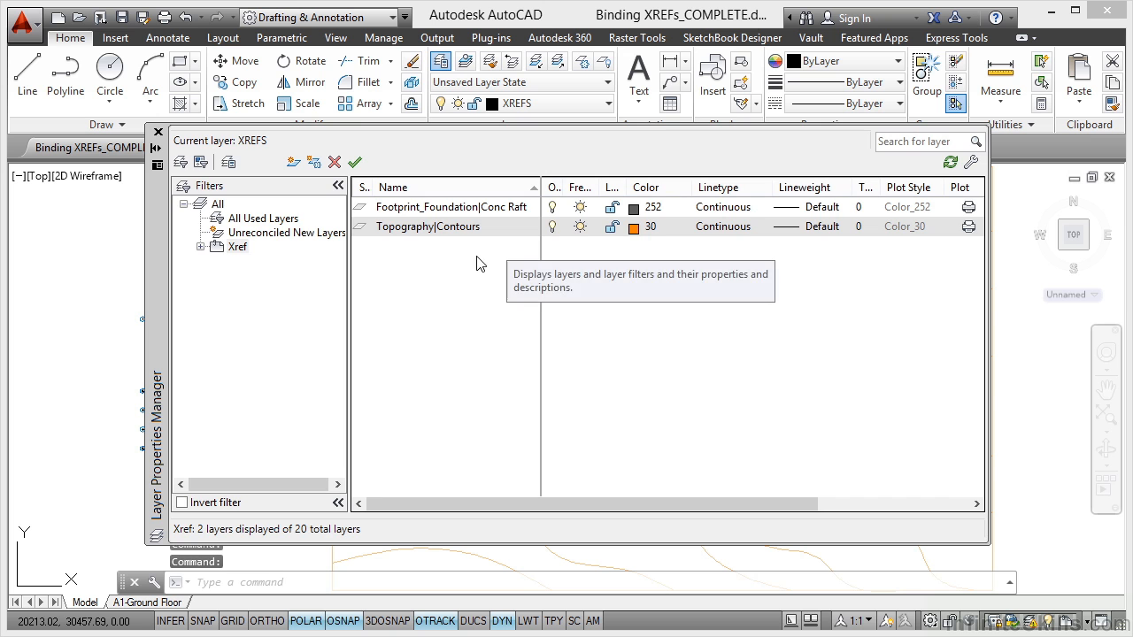
pyautogui.click(202, 246)
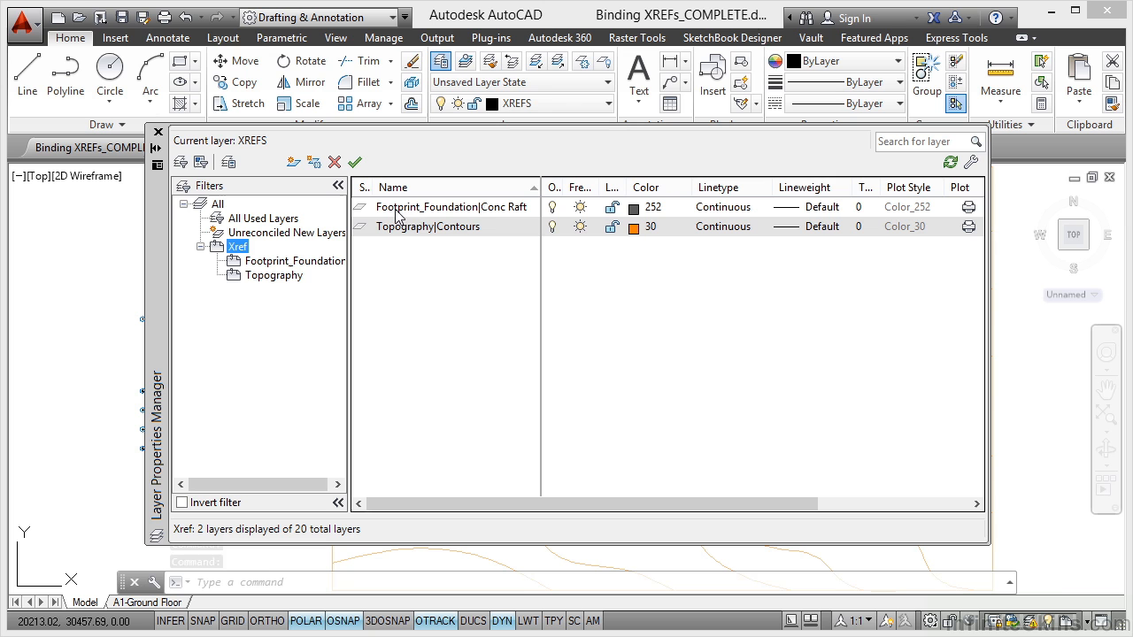
pyautogui.moveTo(545, 223)
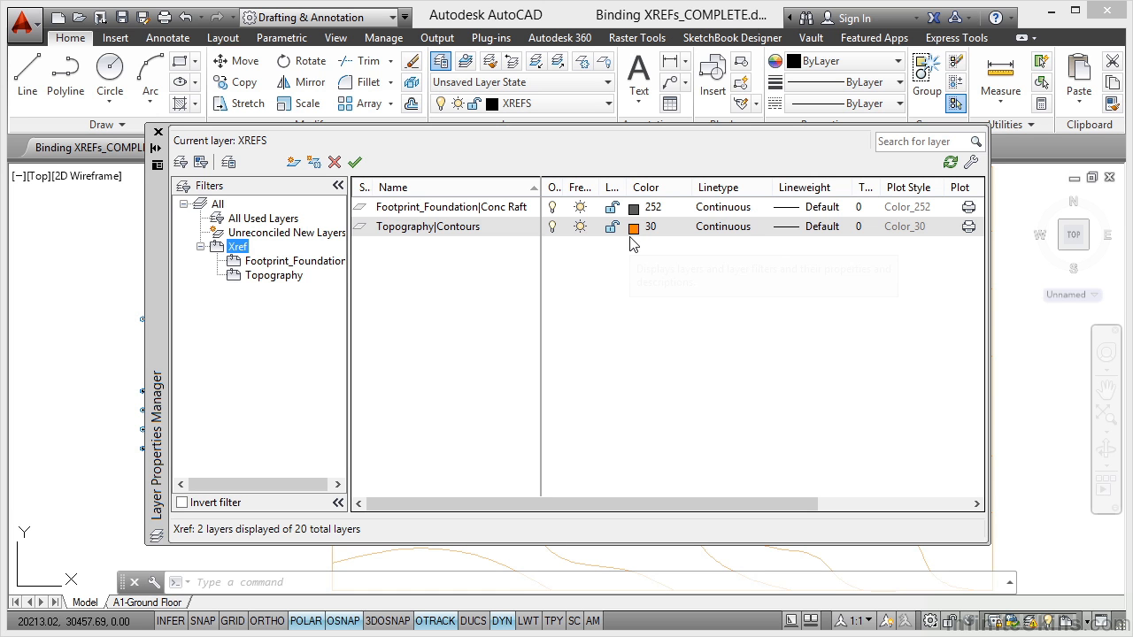
pyautogui.moveTo(163, 140)
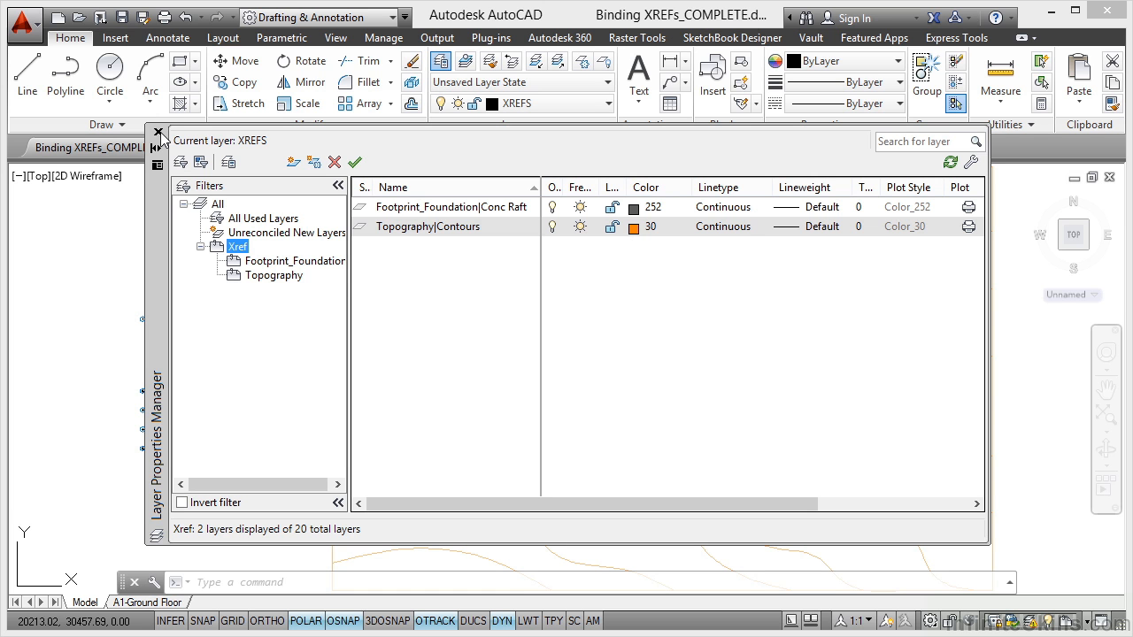
pyautogui.click(156, 131)
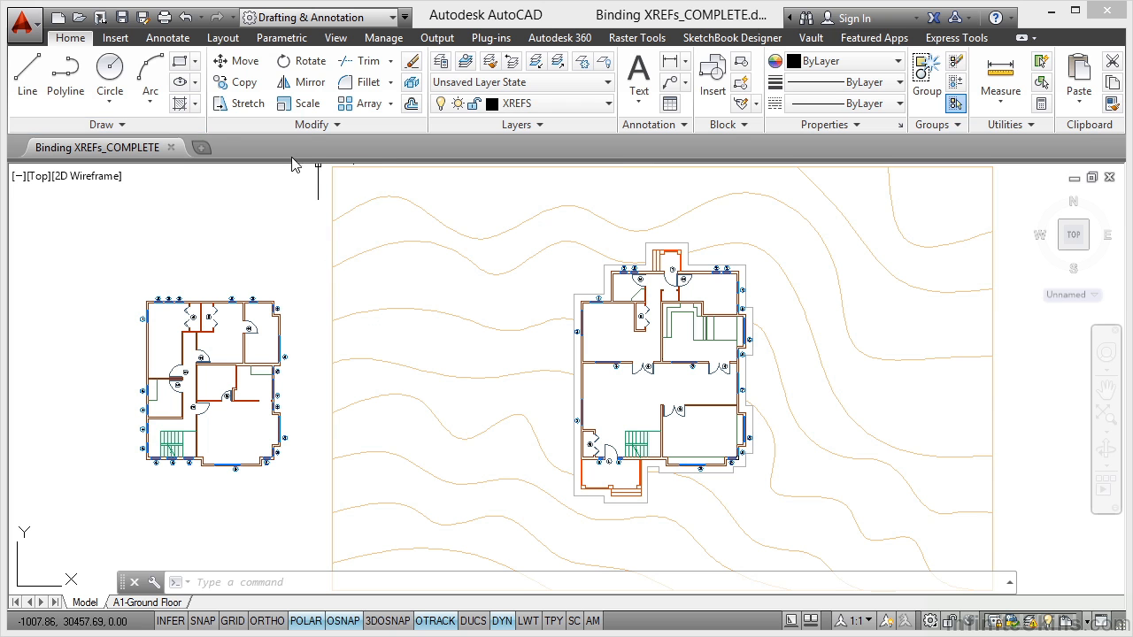
# Bind Footprint_Foundation into the host drawing as a full Bind, leaving only Topography external
pyautogui.click(115, 37)
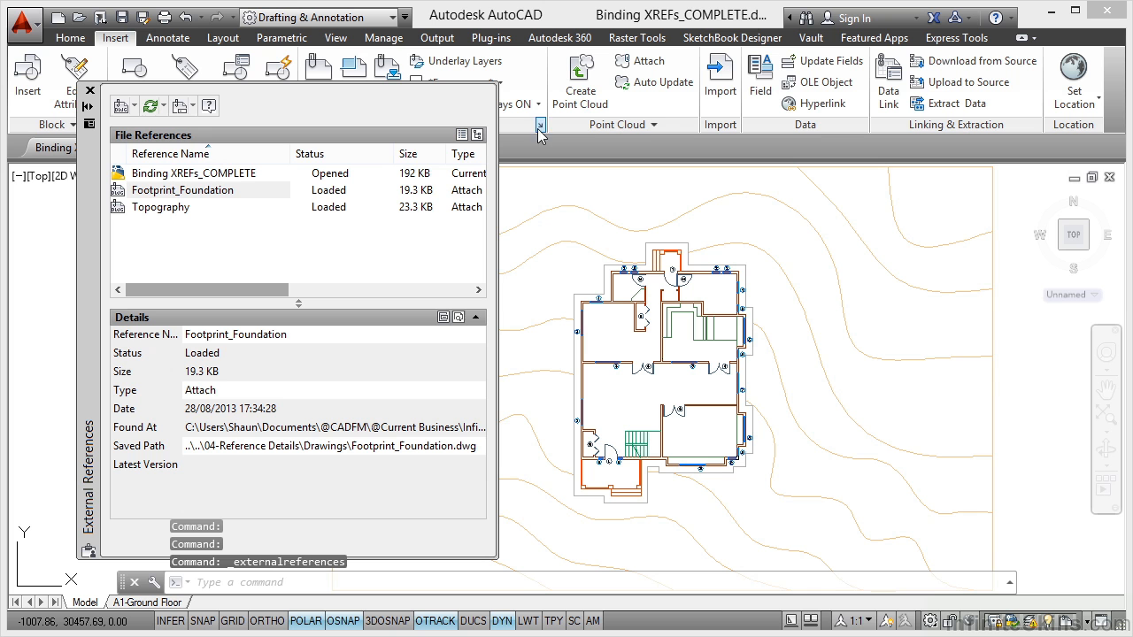
pyautogui.click(184, 189)
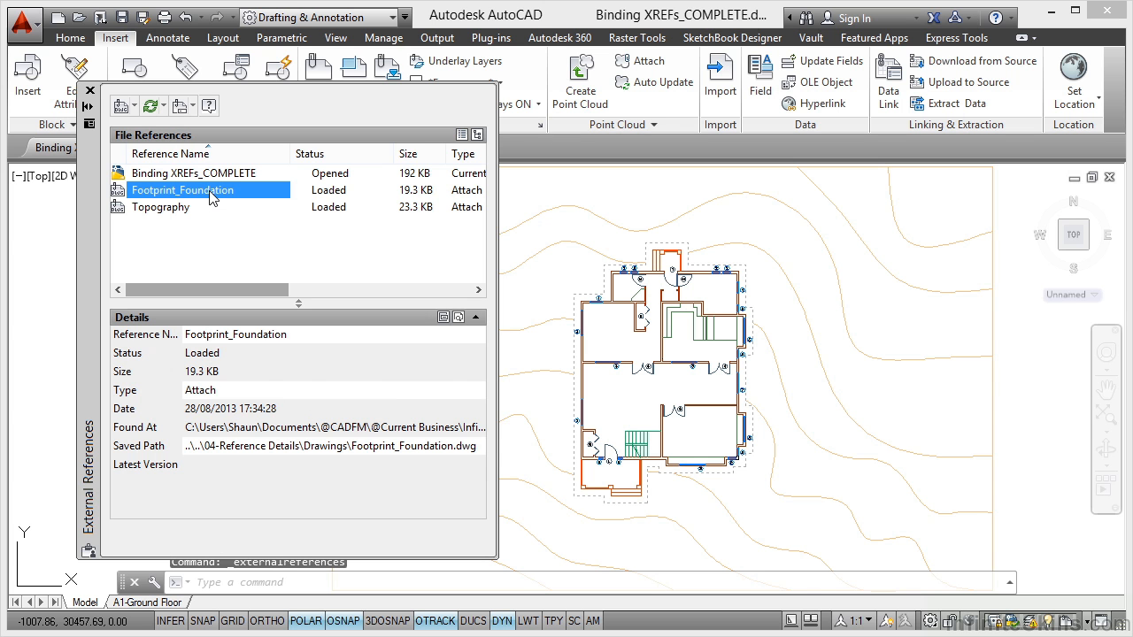
pyautogui.rightClick(183, 190)
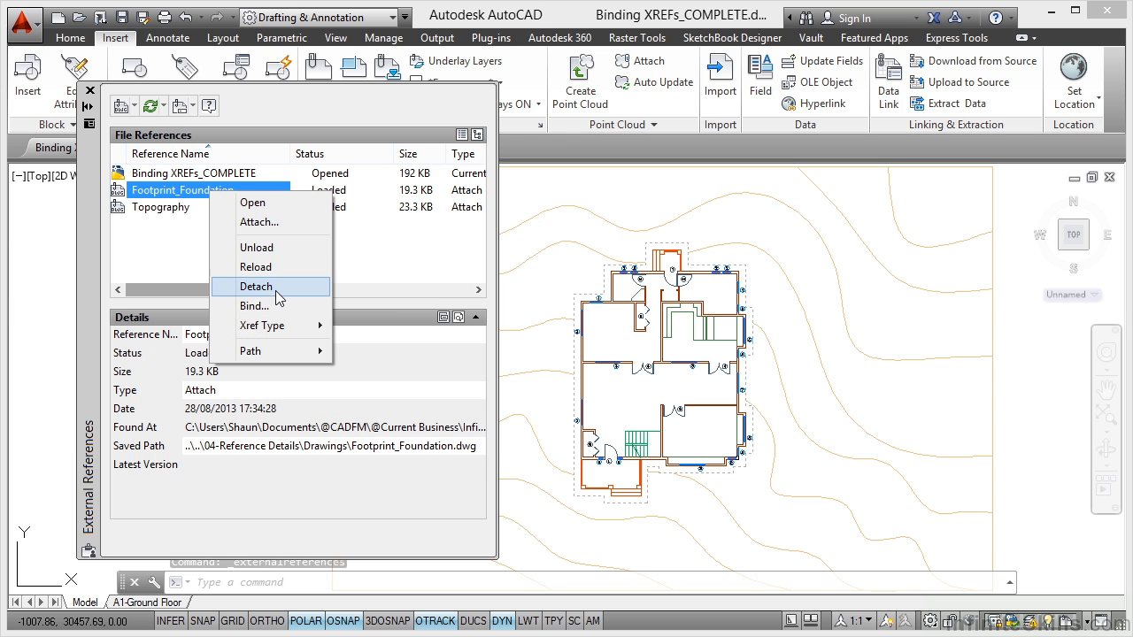
pyautogui.click(255, 305)
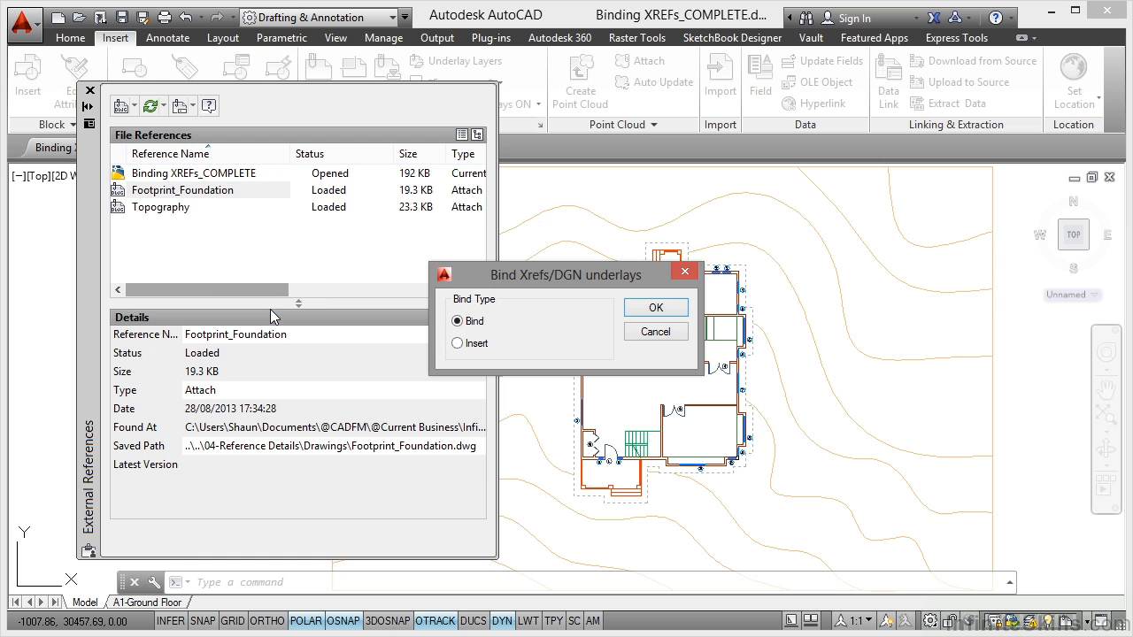
pyautogui.moveTo(509, 322)
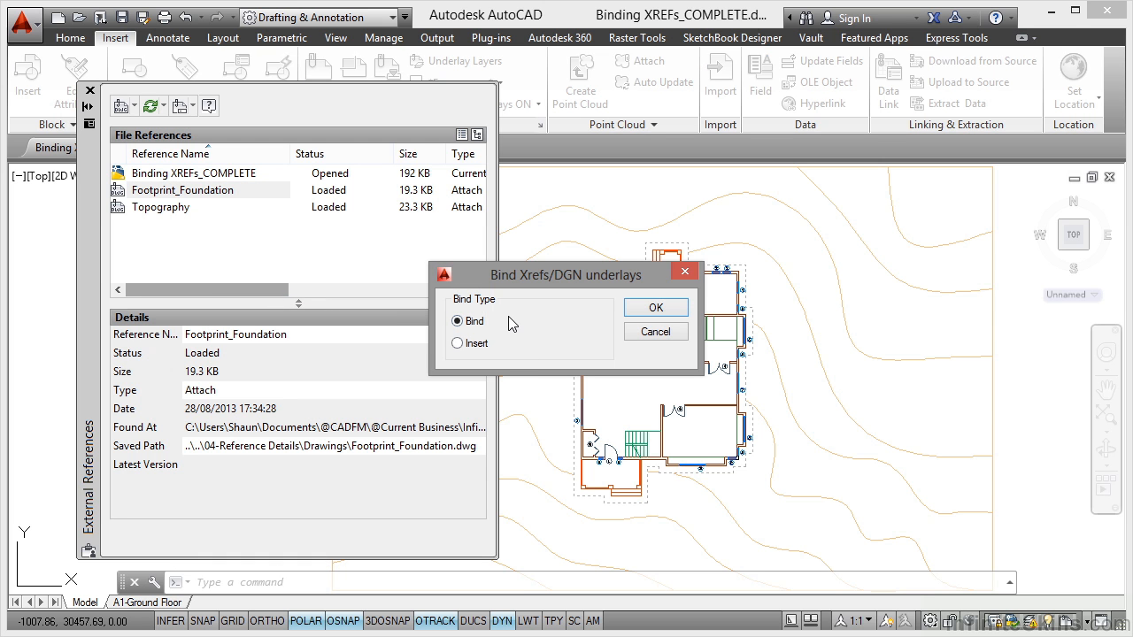
pyautogui.moveTo(502, 359)
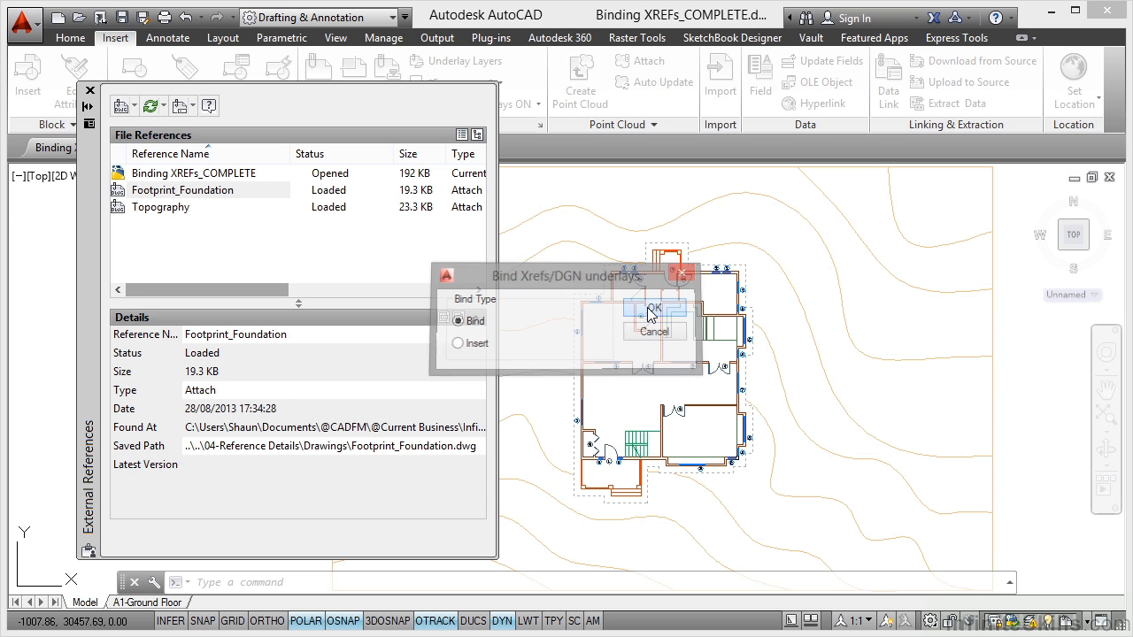
pyautogui.click(654, 308)
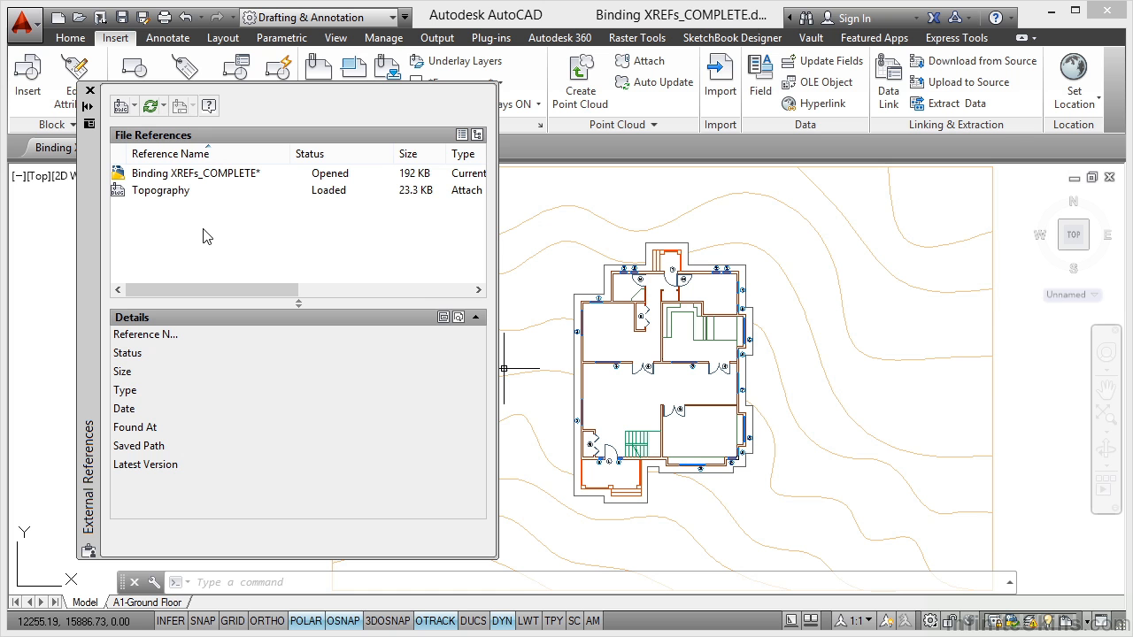
pyautogui.moveTo(104, 128)
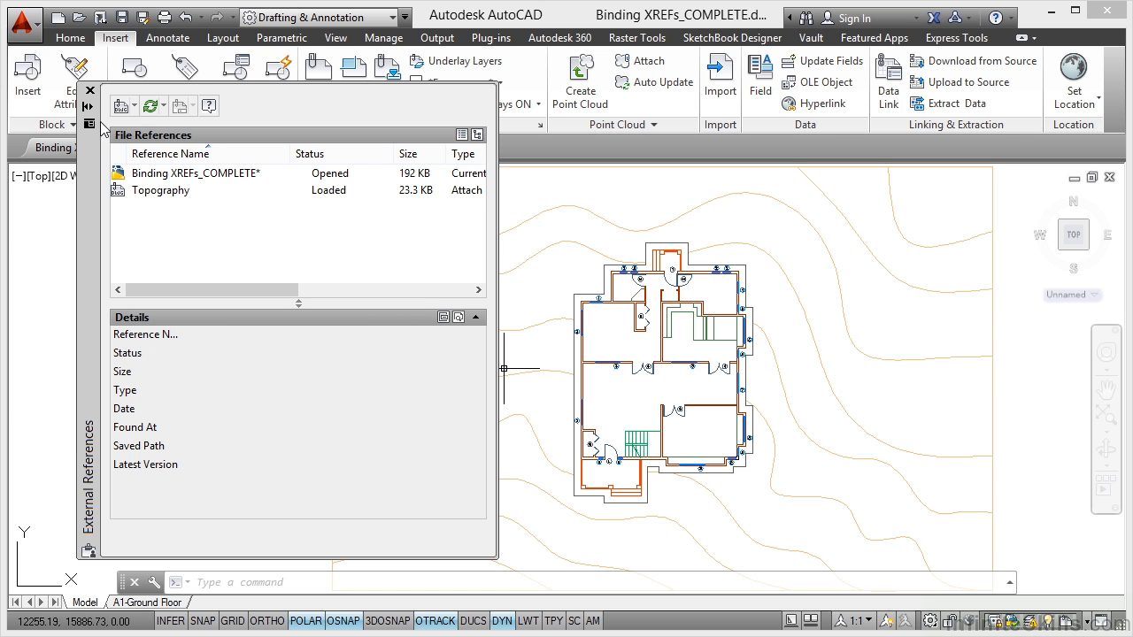
pyautogui.click(89, 88)
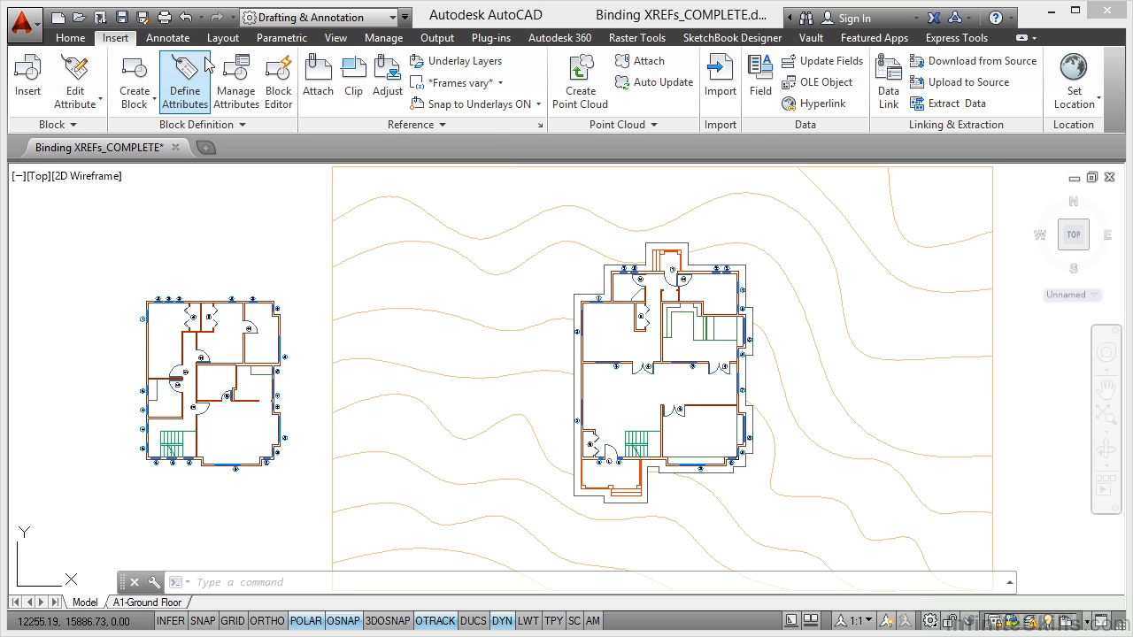
pyautogui.click(71, 37)
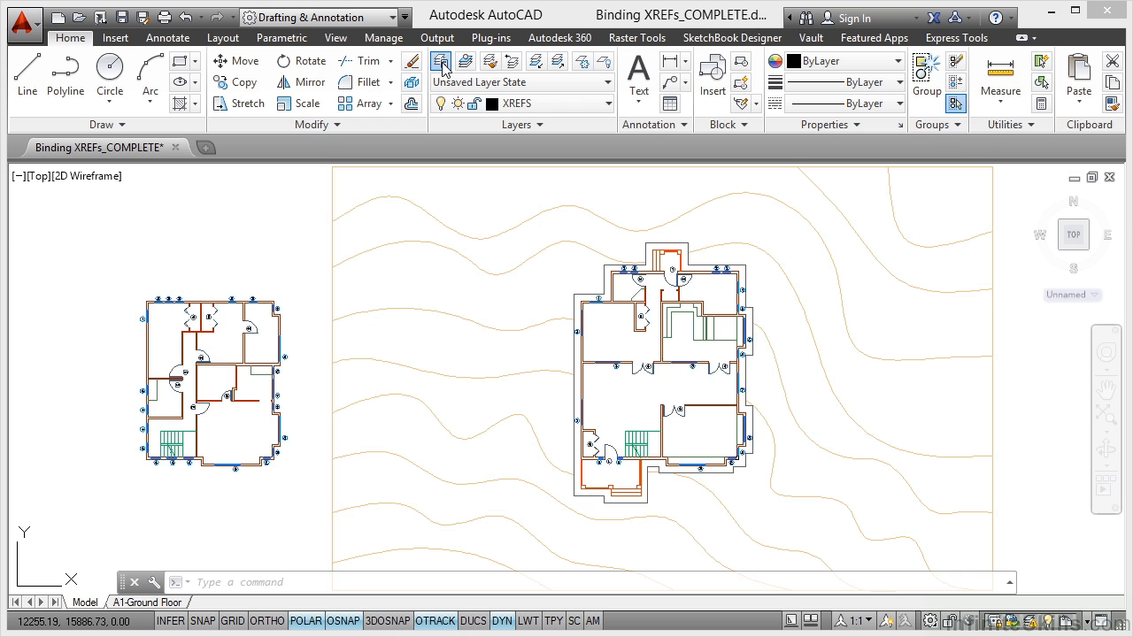
pyautogui.click(441, 60)
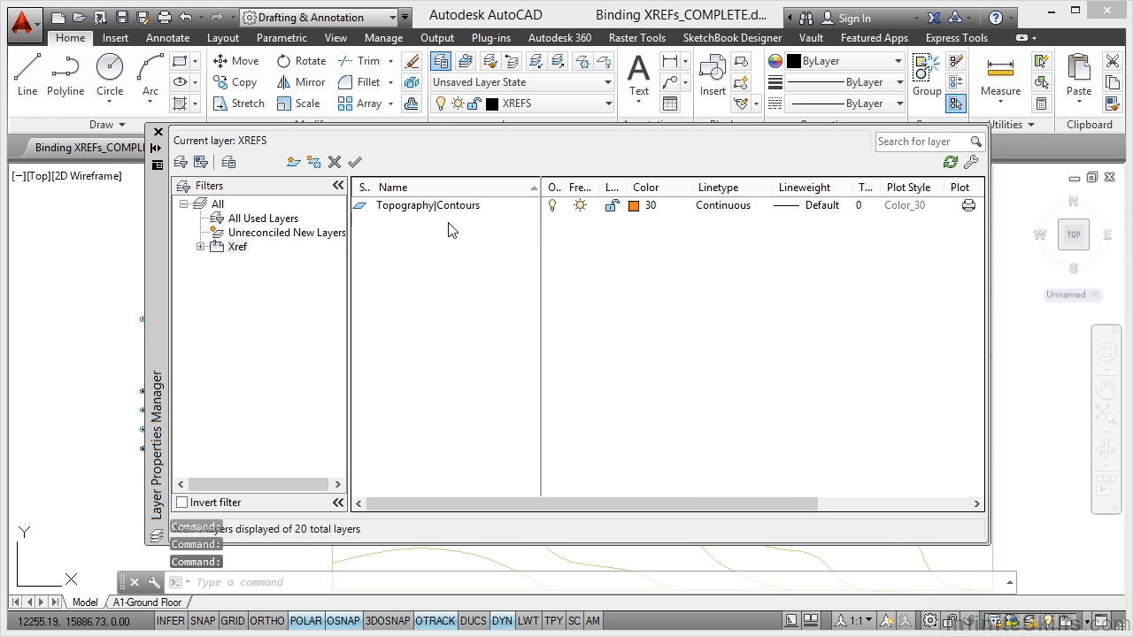
pyautogui.moveTo(244, 278)
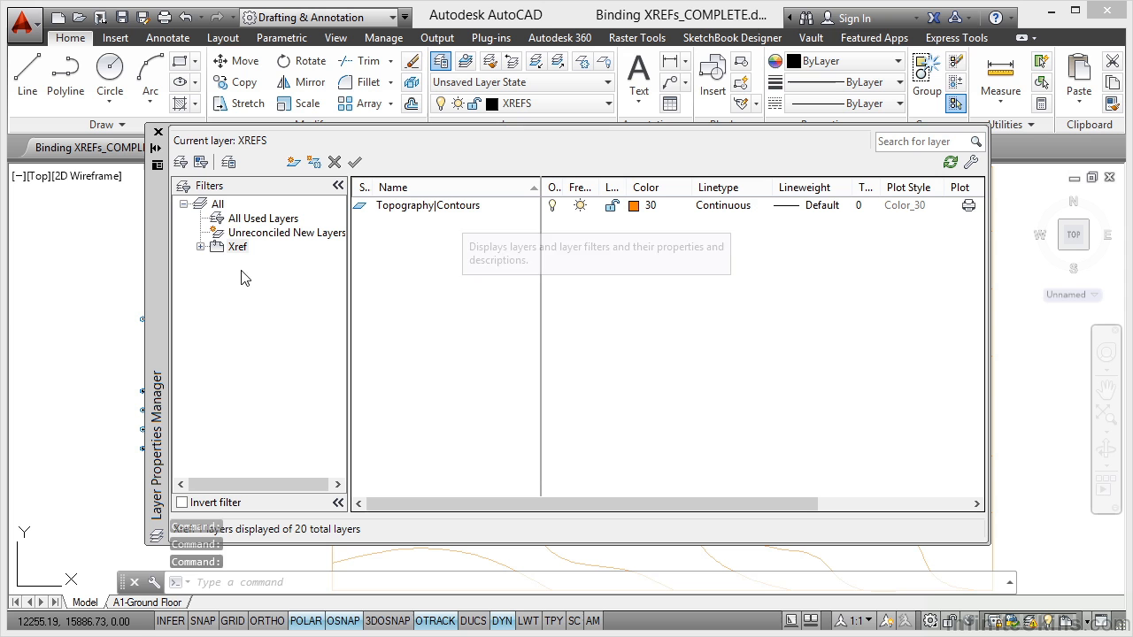
pyautogui.click(216, 204)
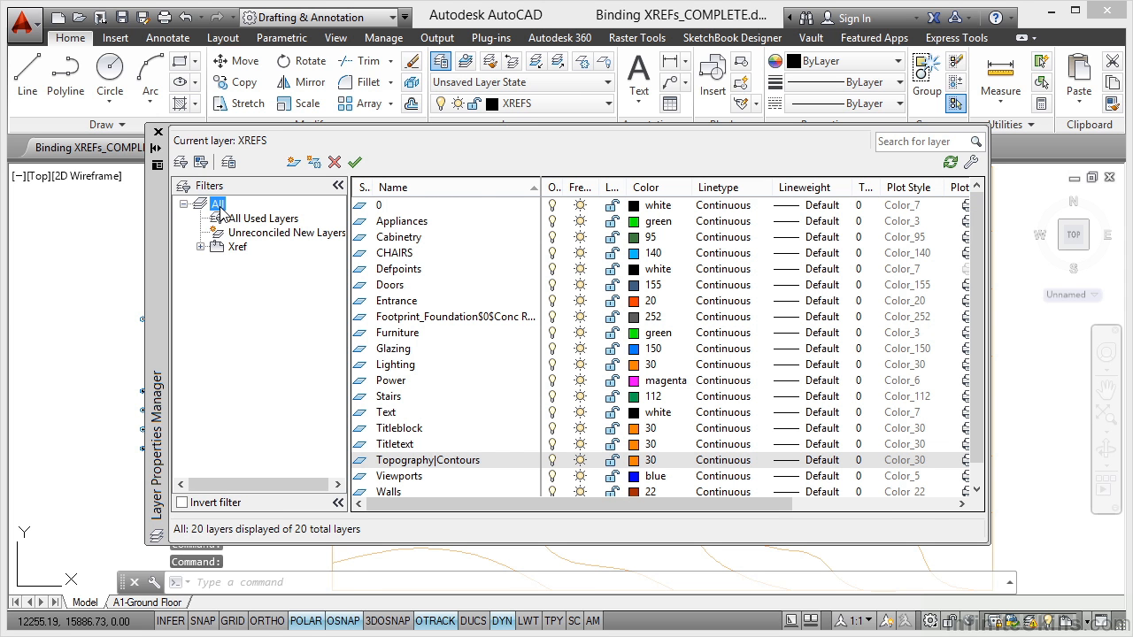
pyautogui.moveTo(407, 322)
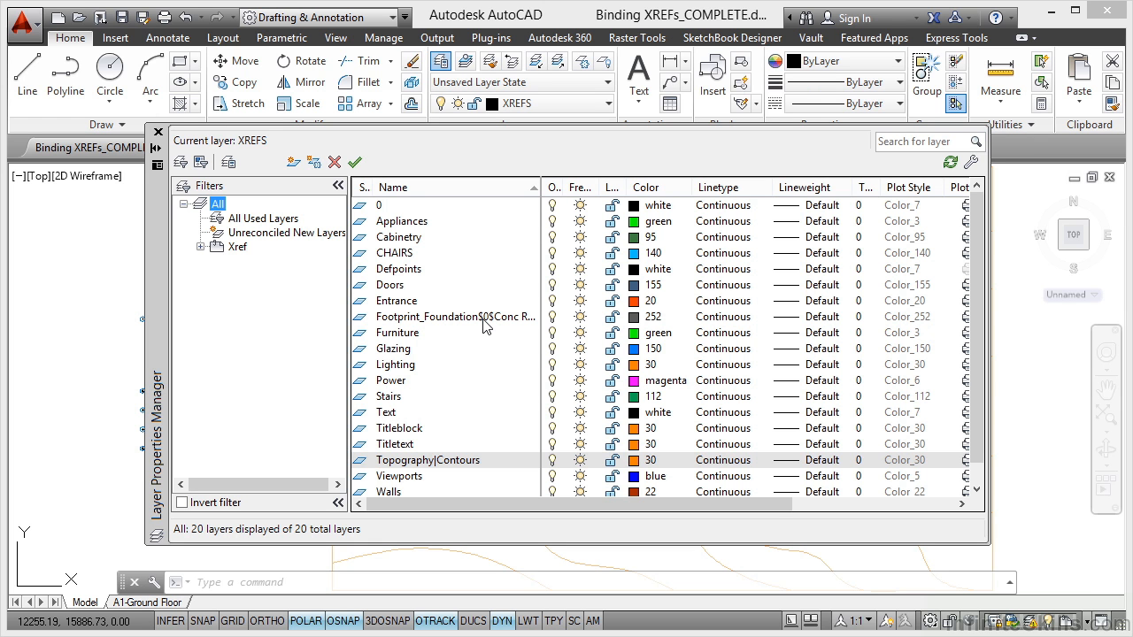
pyautogui.moveTo(449, 453)
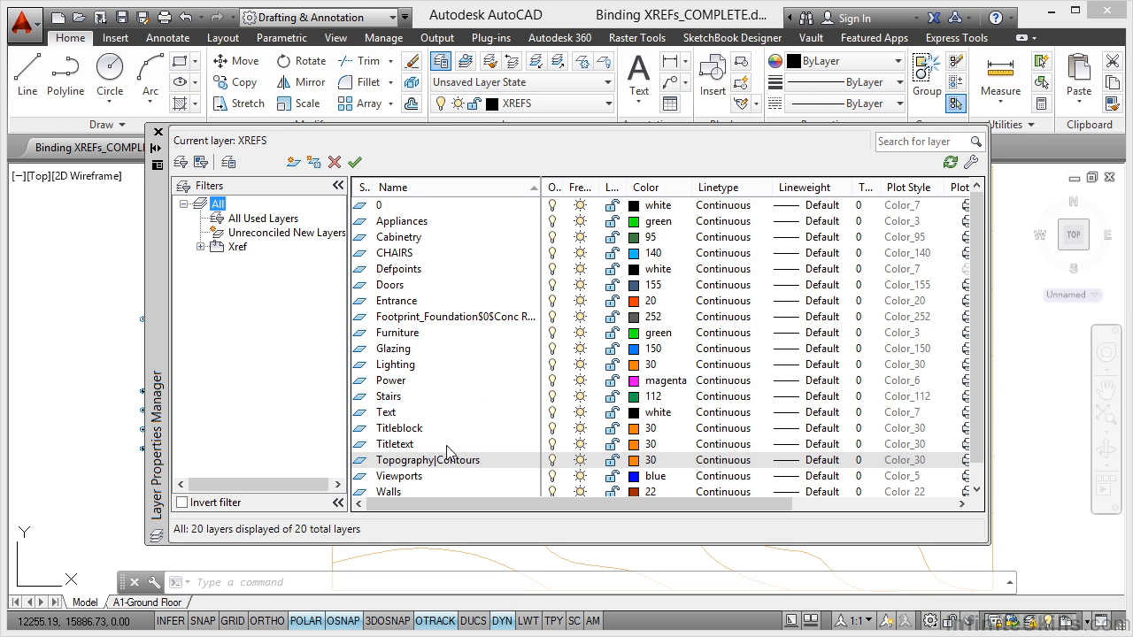
pyautogui.moveTo(436, 474)
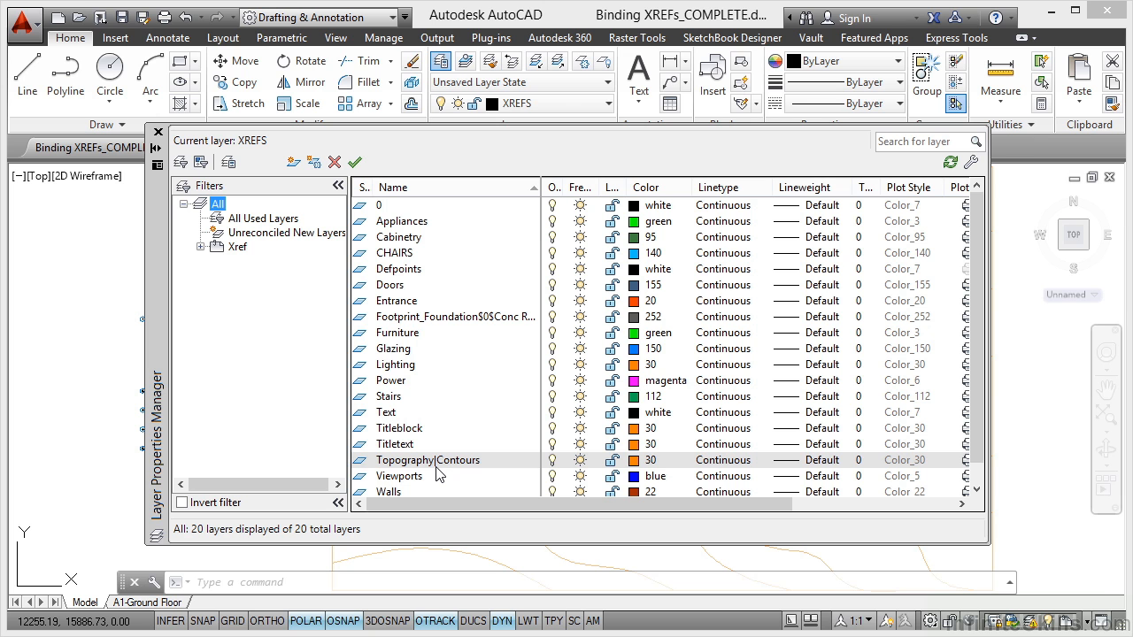
pyautogui.moveTo(512, 315)
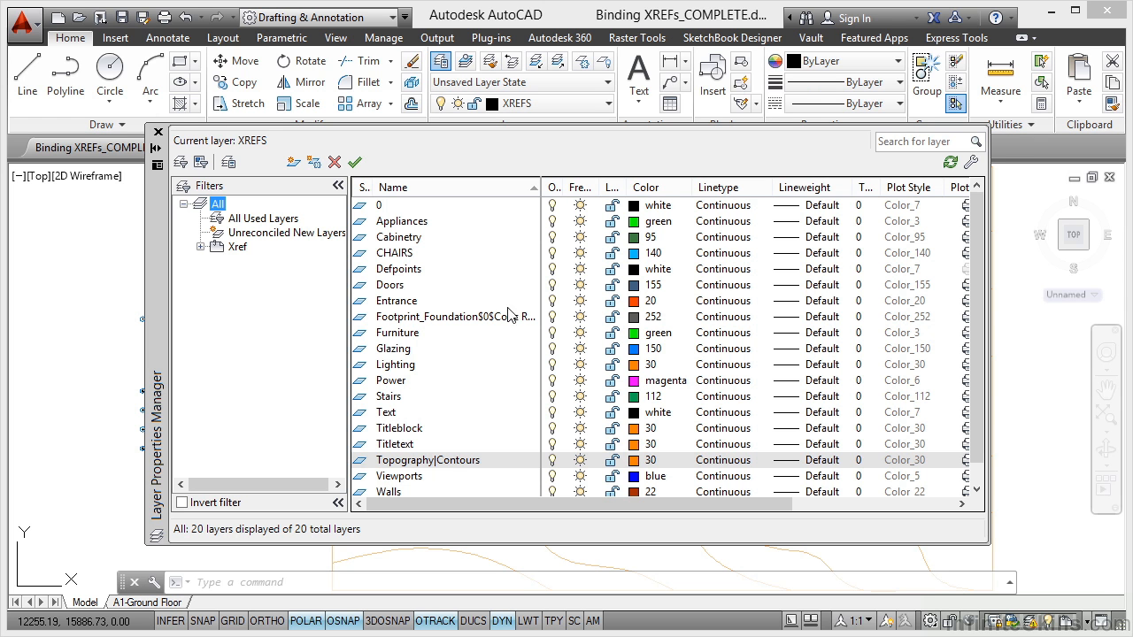
pyautogui.moveTo(499, 317)
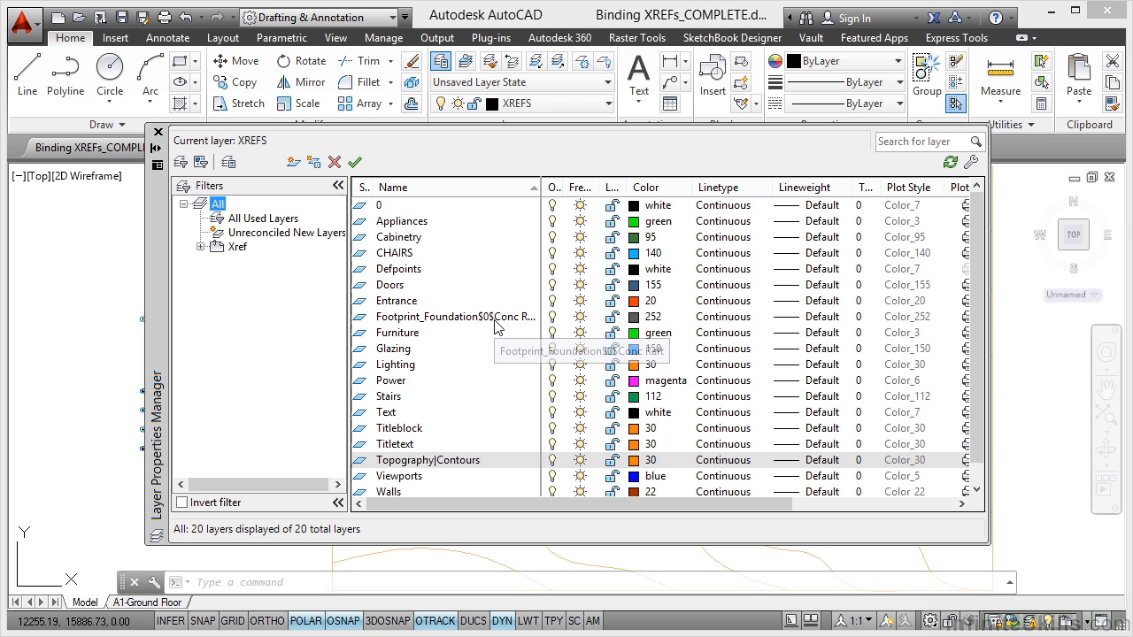
pyautogui.moveTo(485, 359)
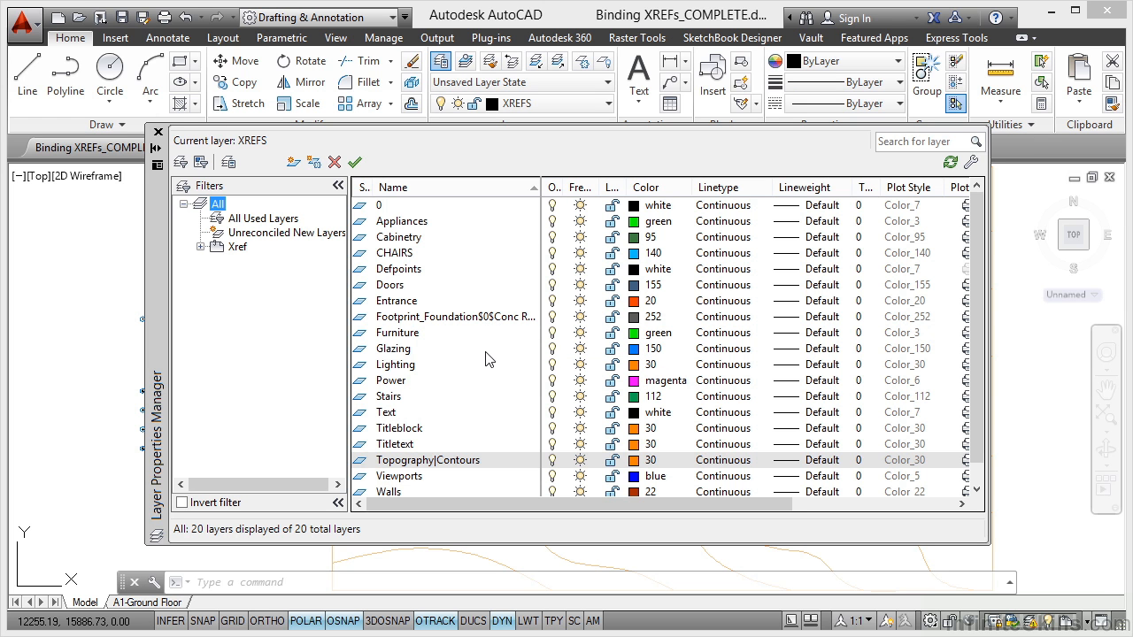
pyautogui.moveTo(468, 375)
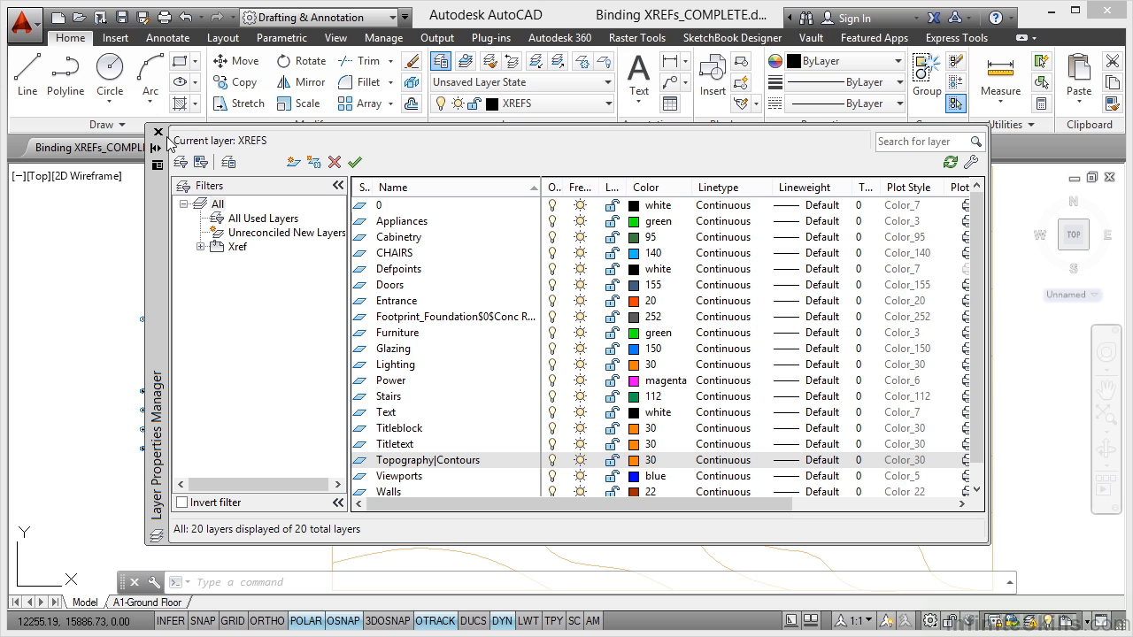
pyautogui.click(158, 131)
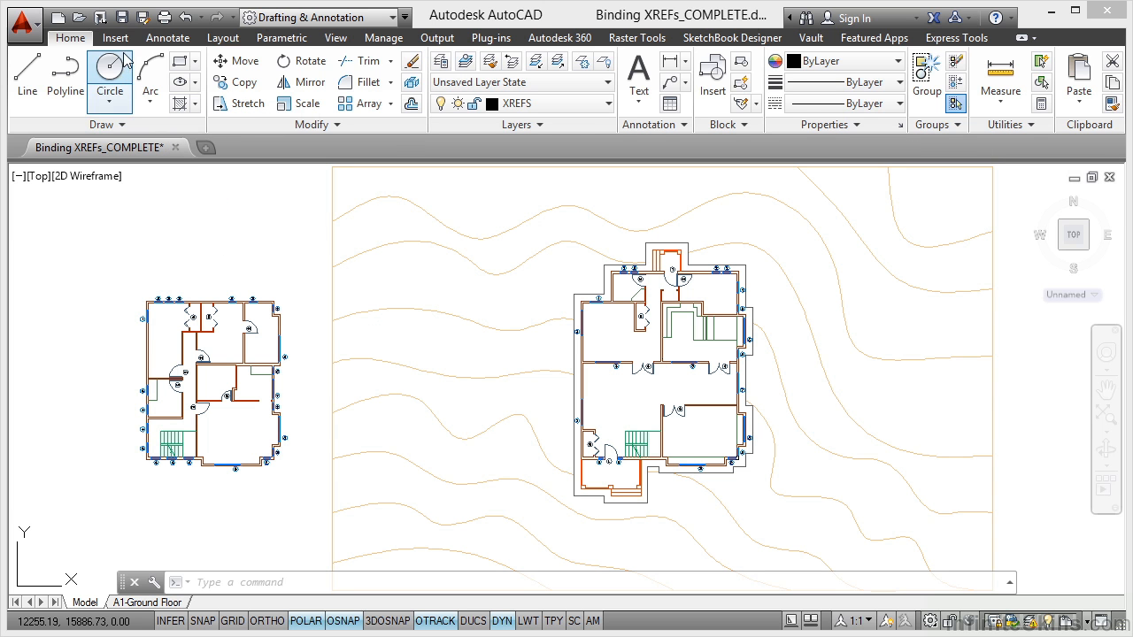
# Bind the Topography reference as a full Bind so only the host drawing remains listed
pyautogui.click(115, 37)
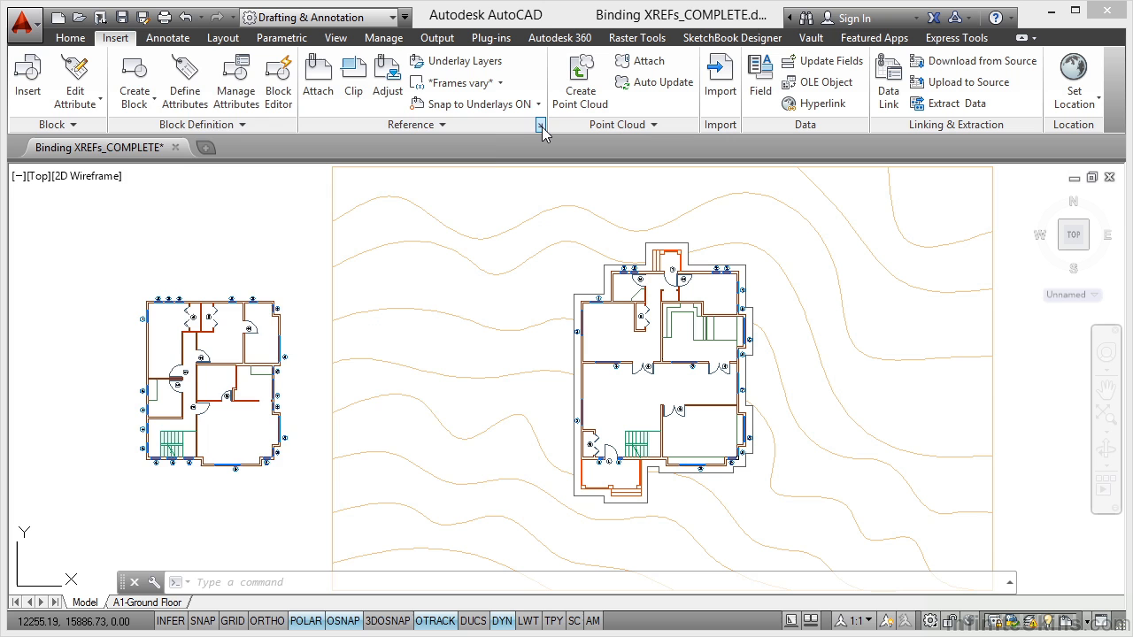
pyautogui.click(541, 124)
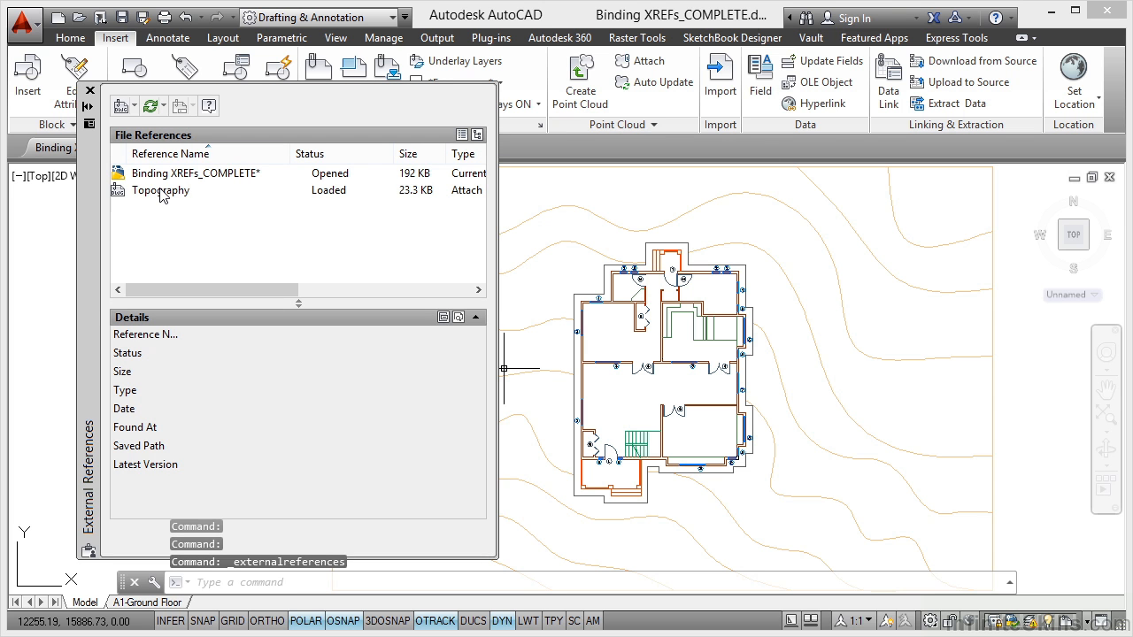
pyautogui.rightClick(159, 189)
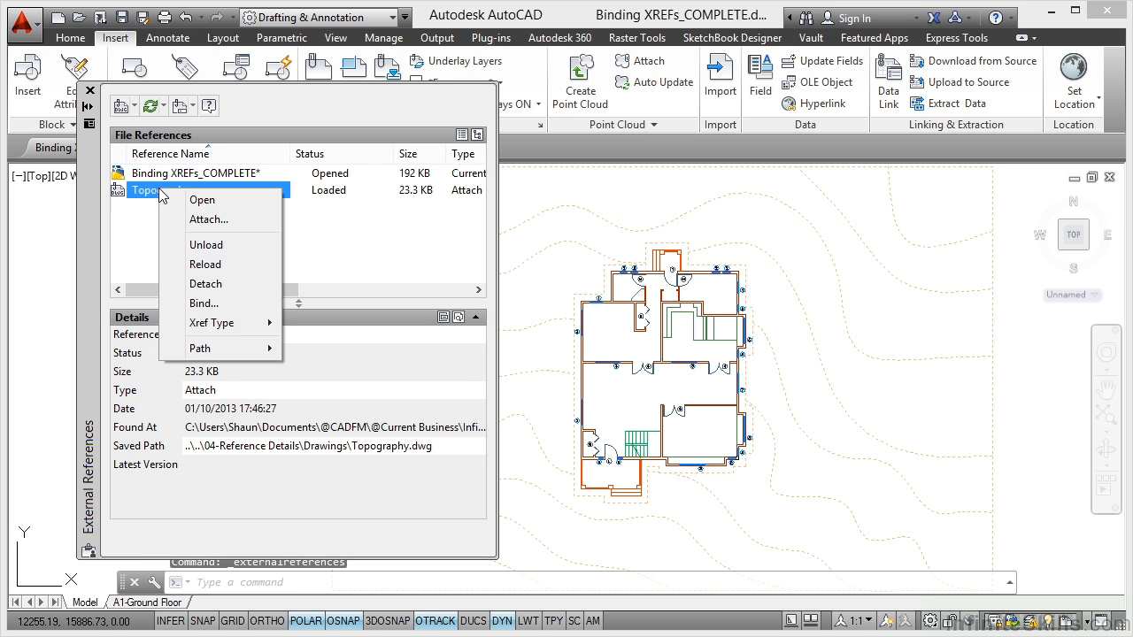
pyautogui.click(203, 304)
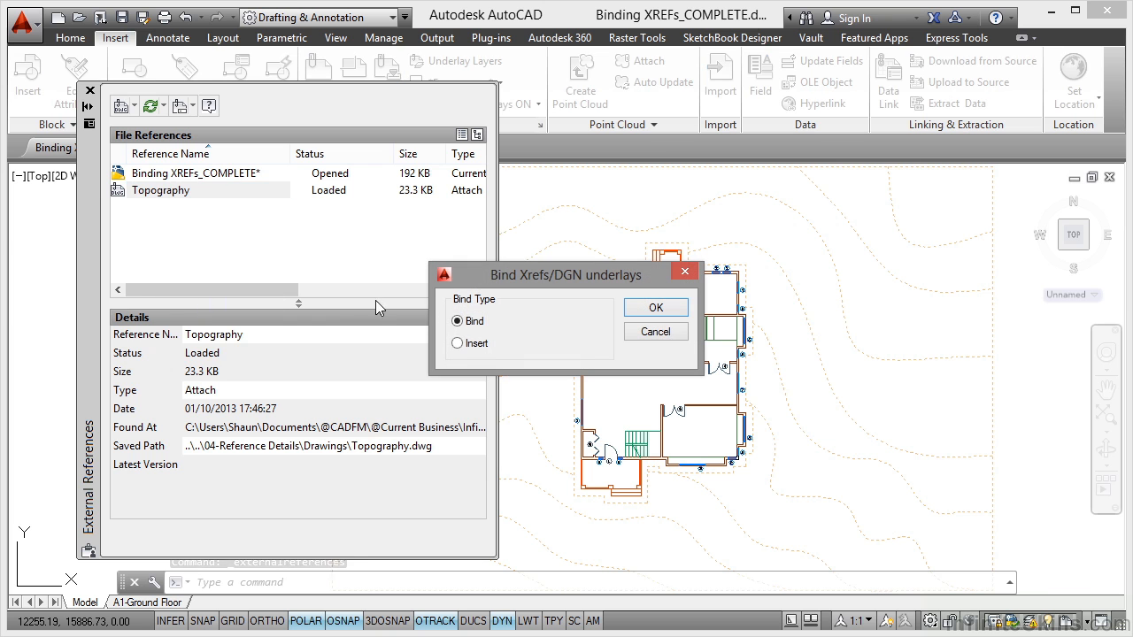
pyautogui.moveTo(545, 340)
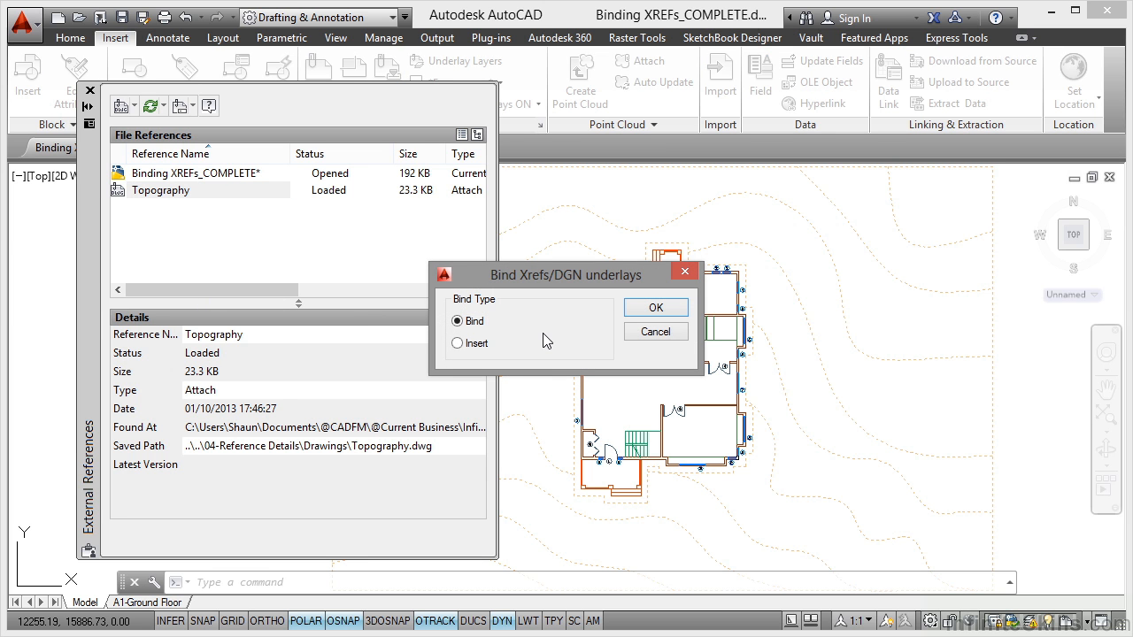
pyautogui.click(655, 308)
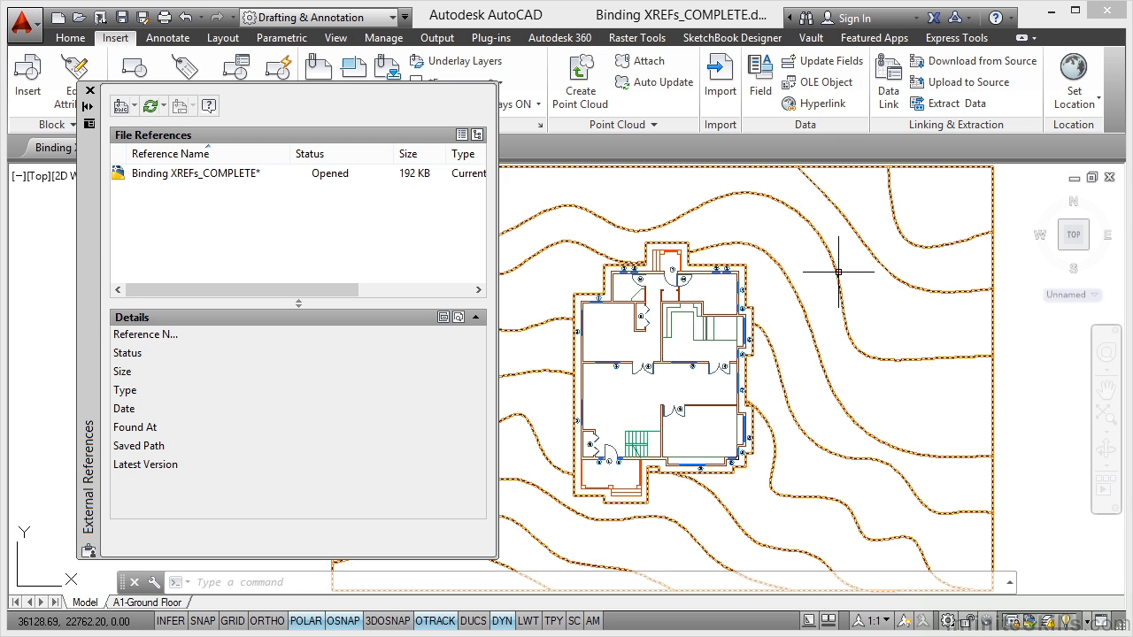
pyautogui.moveTo(252, 234)
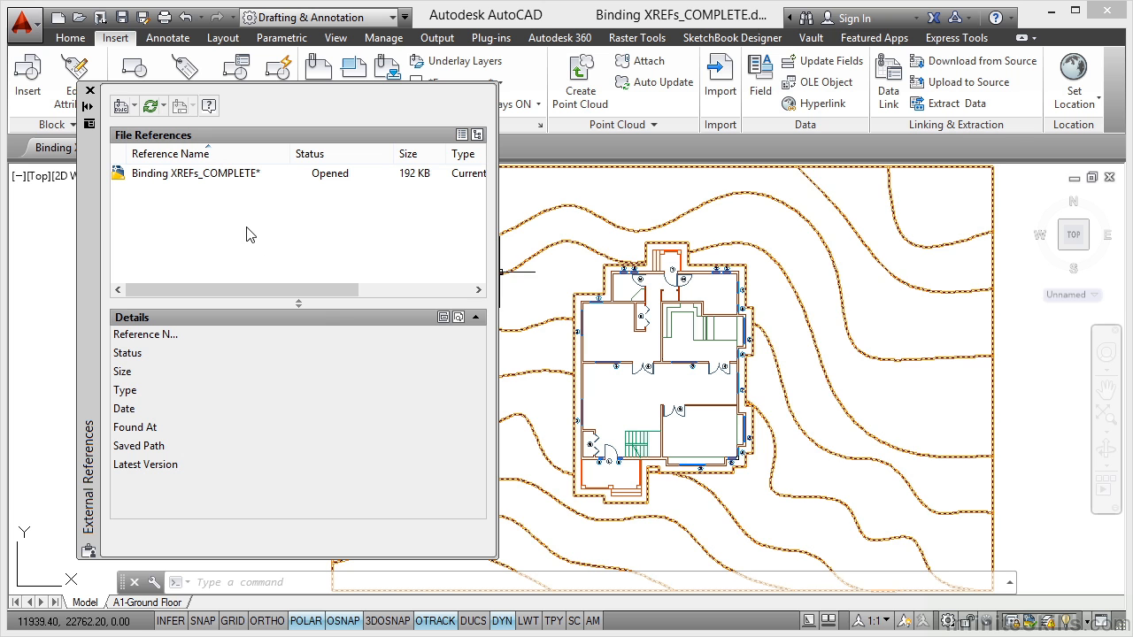
pyautogui.moveTo(92, 95)
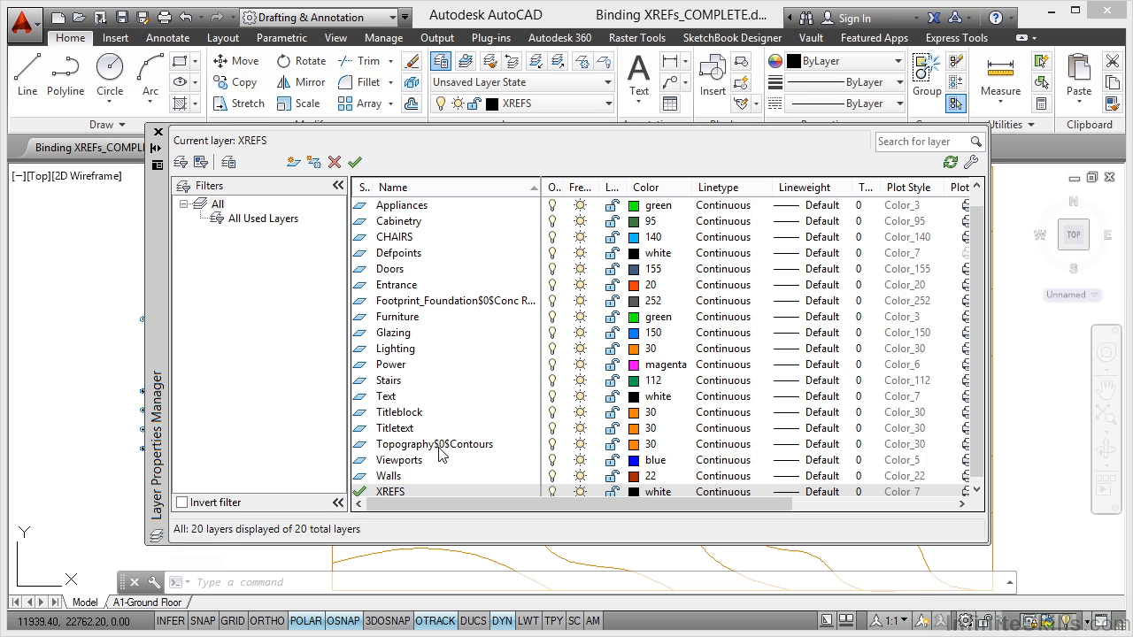
pyautogui.moveTo(503, 458)
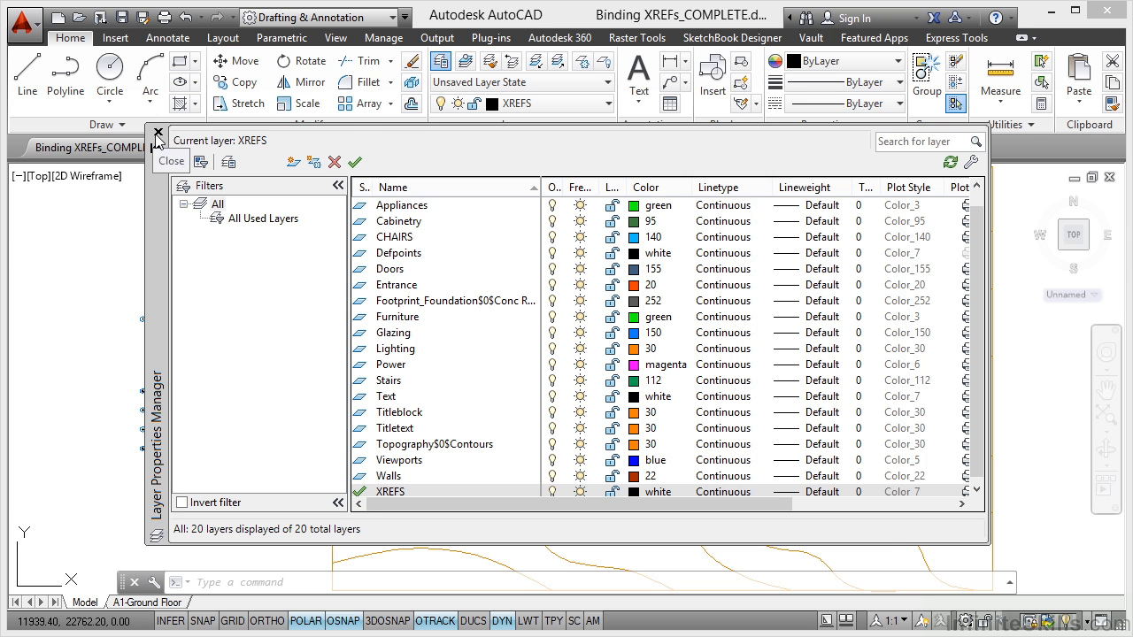
# Close the Layer Properties Manager to return to the drawing with the bound contours
pyautogui.click(157, 134)
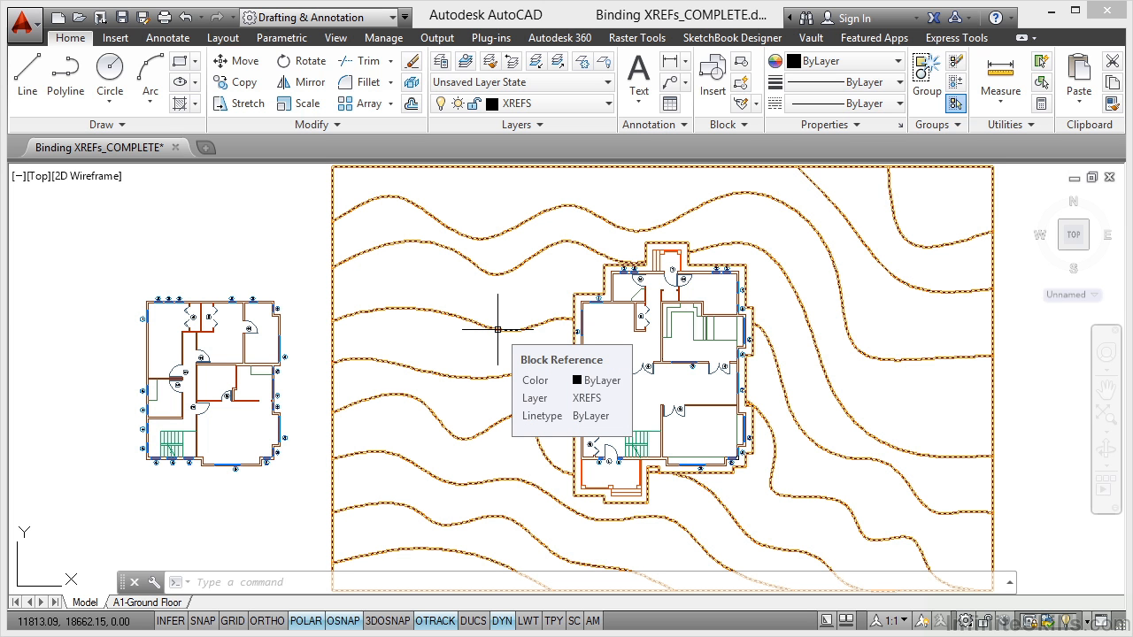
pyautogui.moveTo(464, 343)
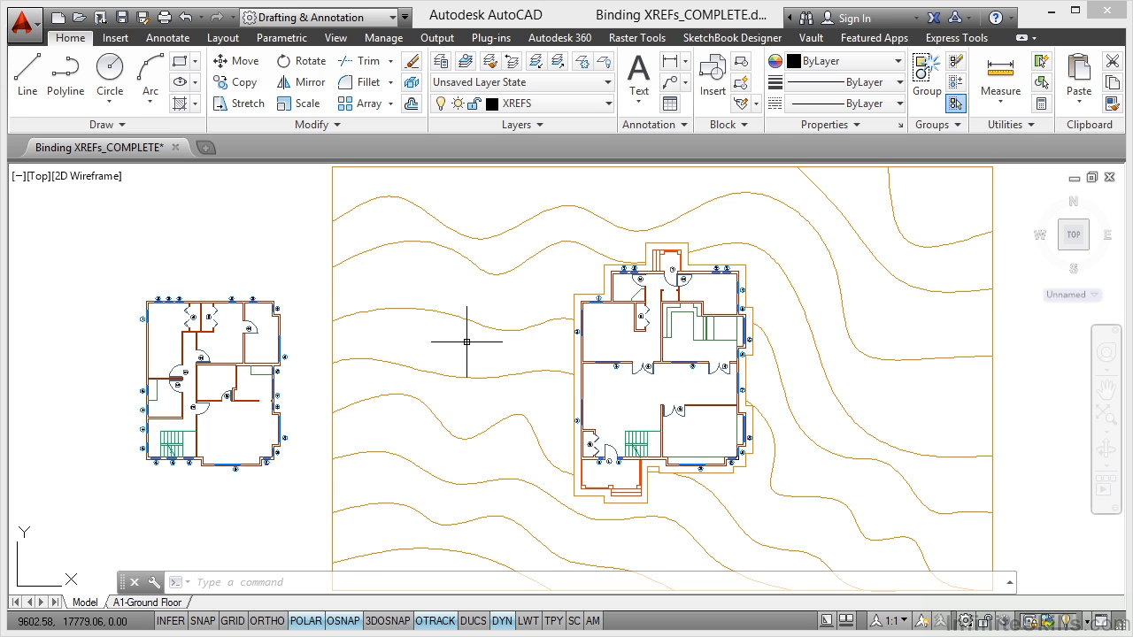
pyautogui.moveTo(495, 346)
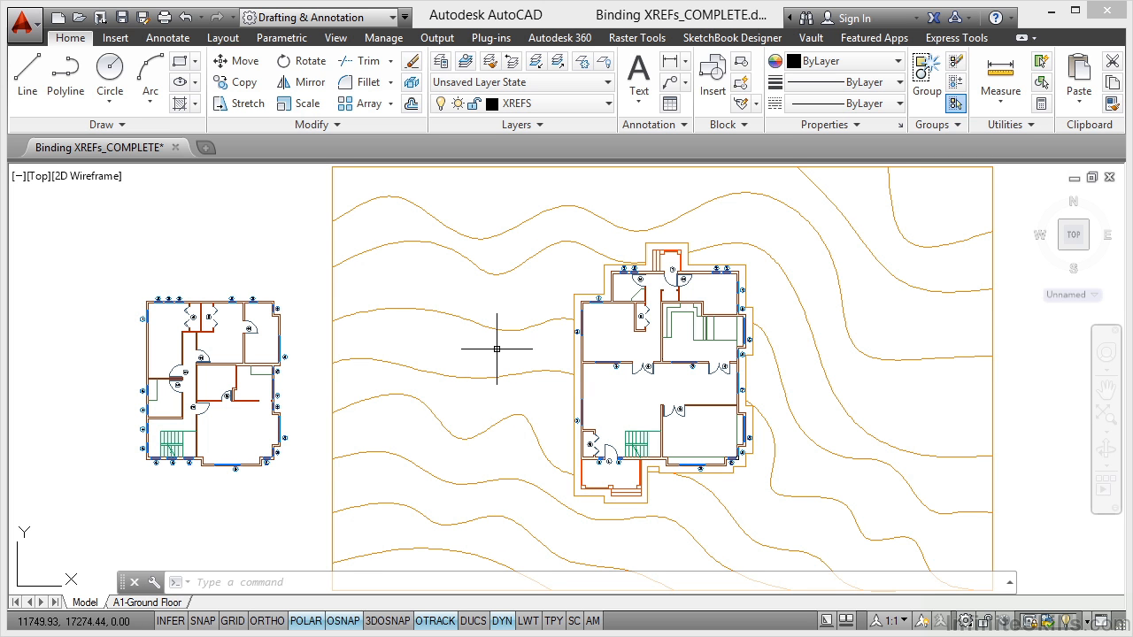